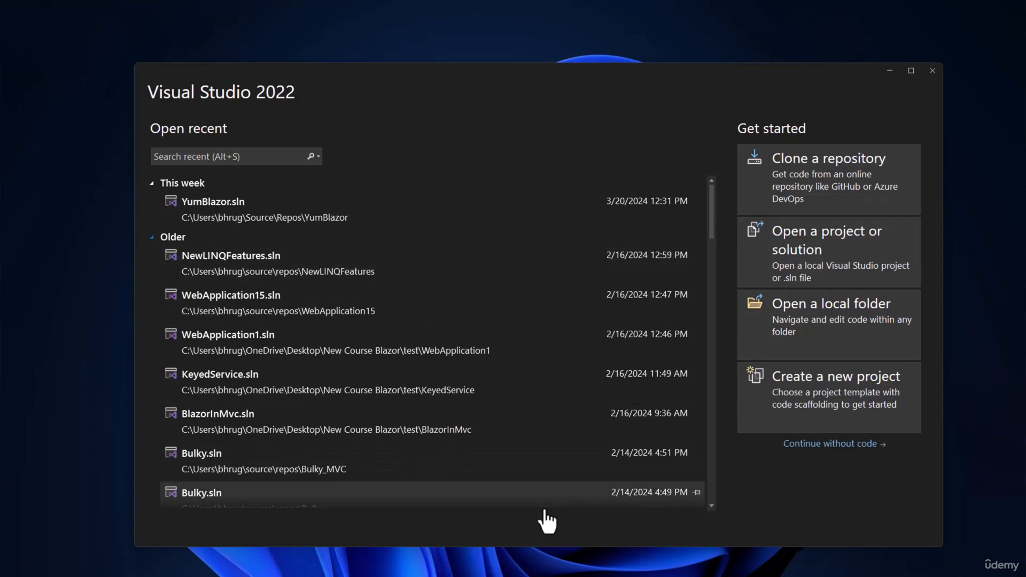
mouse_move(357, 130)
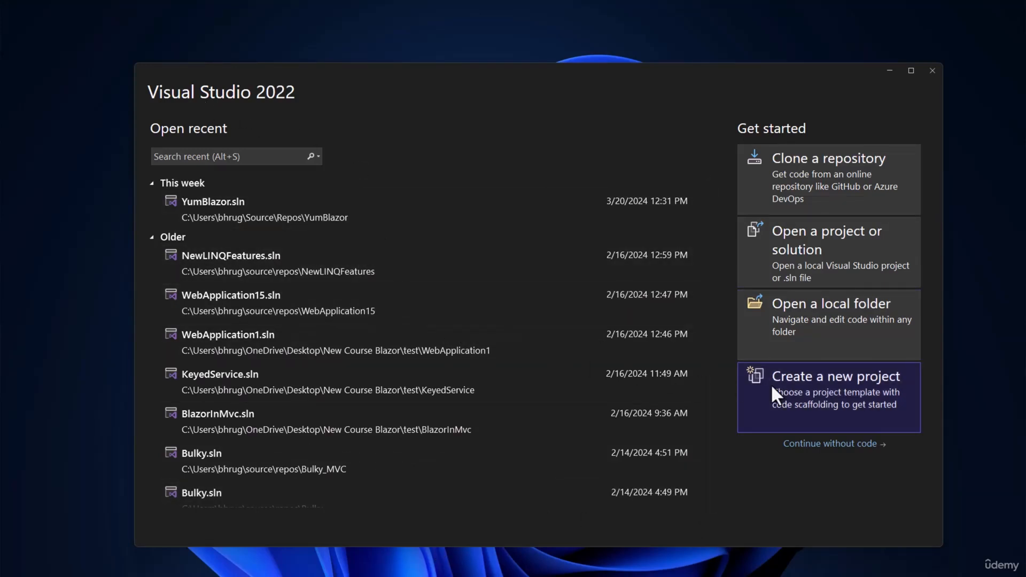
Begin creating a new project from the Visual Studio start window
left_click(836, 376)
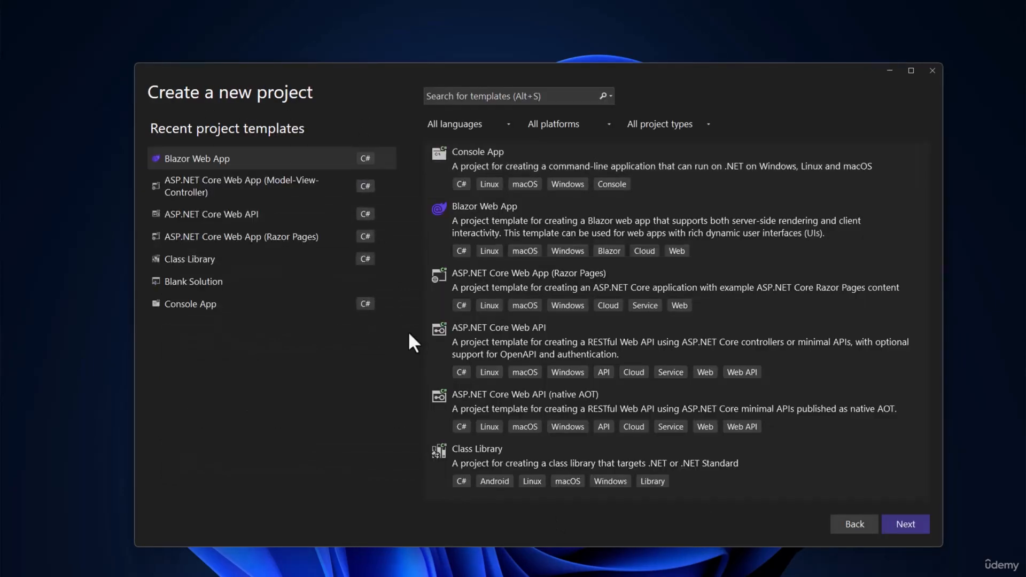
mouse_move(697, 327)
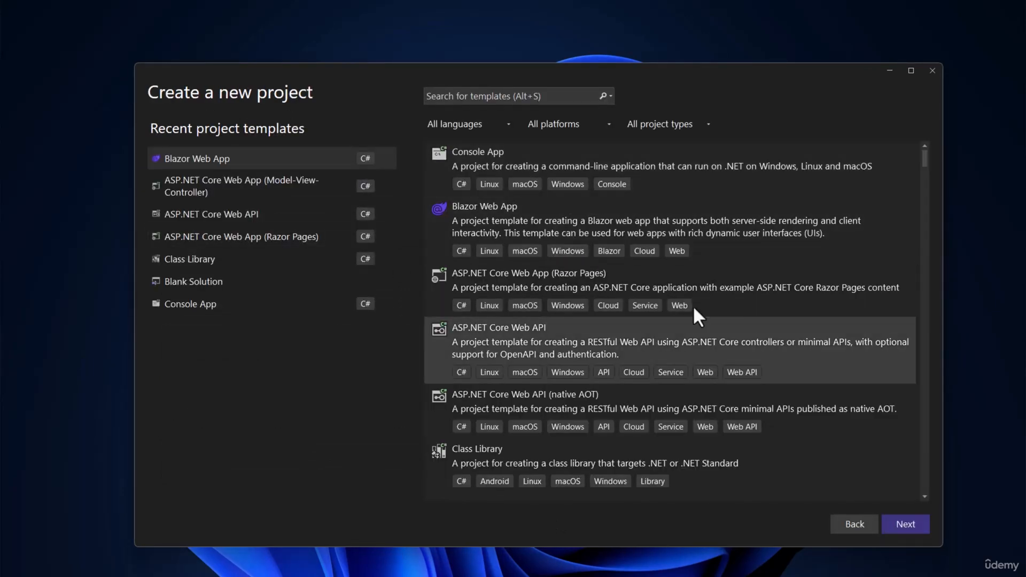
mouse_move(499, 236)
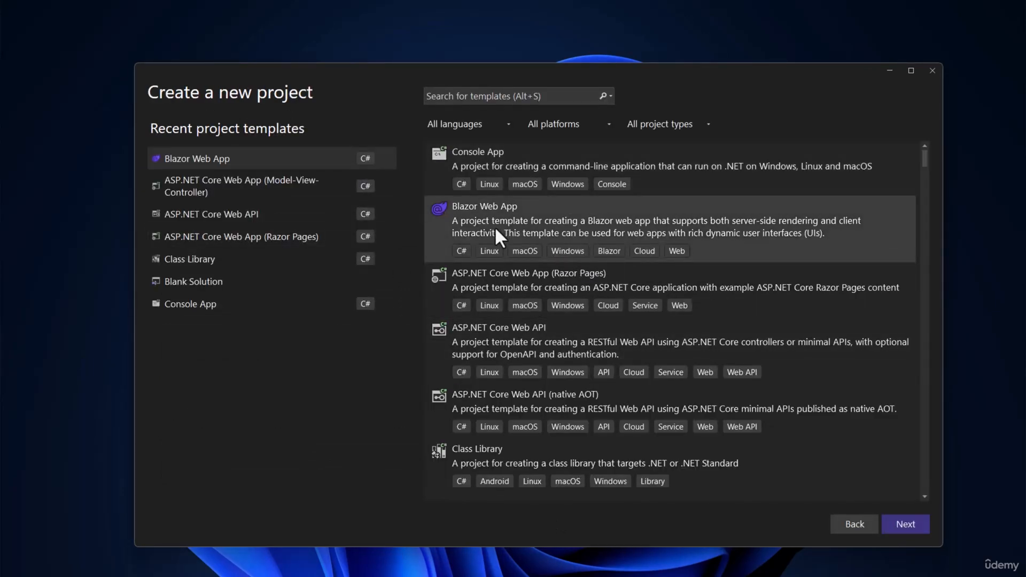
mouse_move(530, 234)
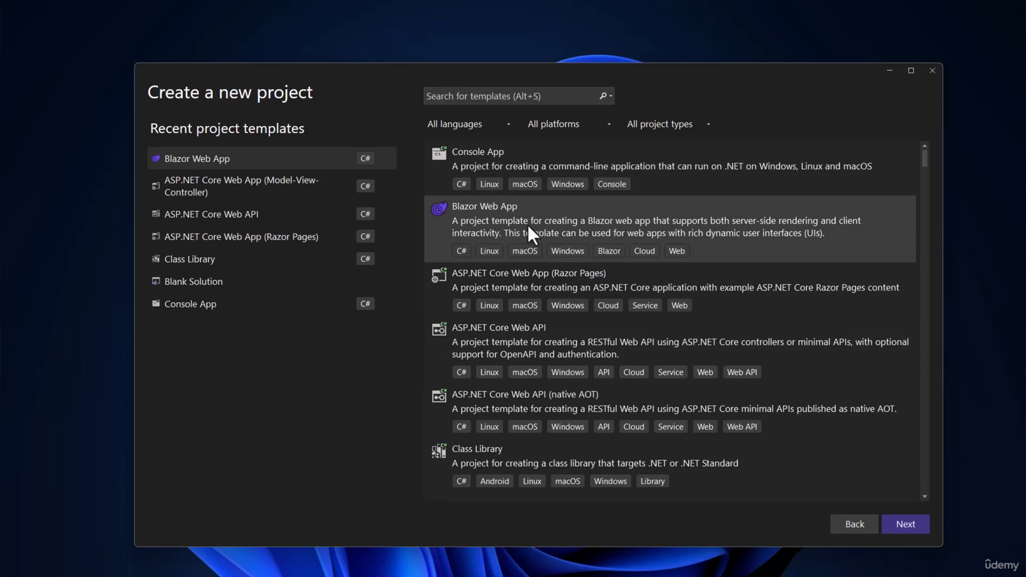
mouse_move(526, 250)
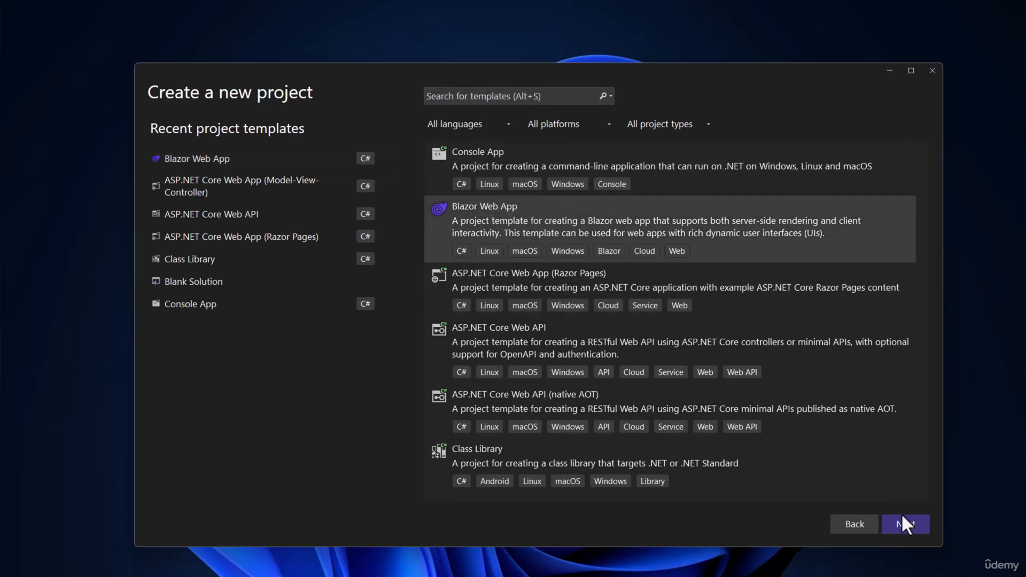
Name the new Blazor Web App project LearnBlazor in the default repos location
left_click(906, 524)
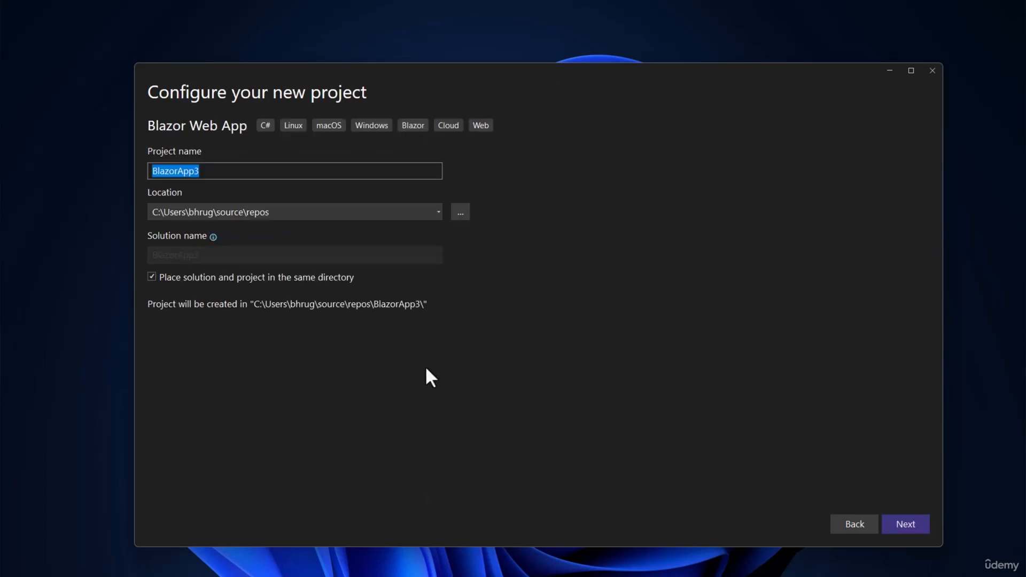
type("Learn")
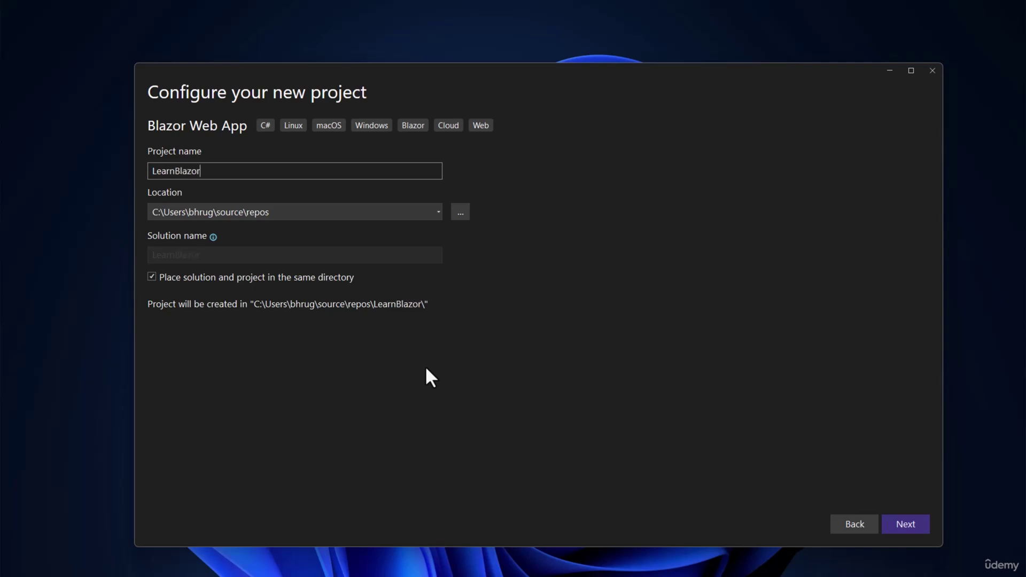
mouse_move(434, 380)
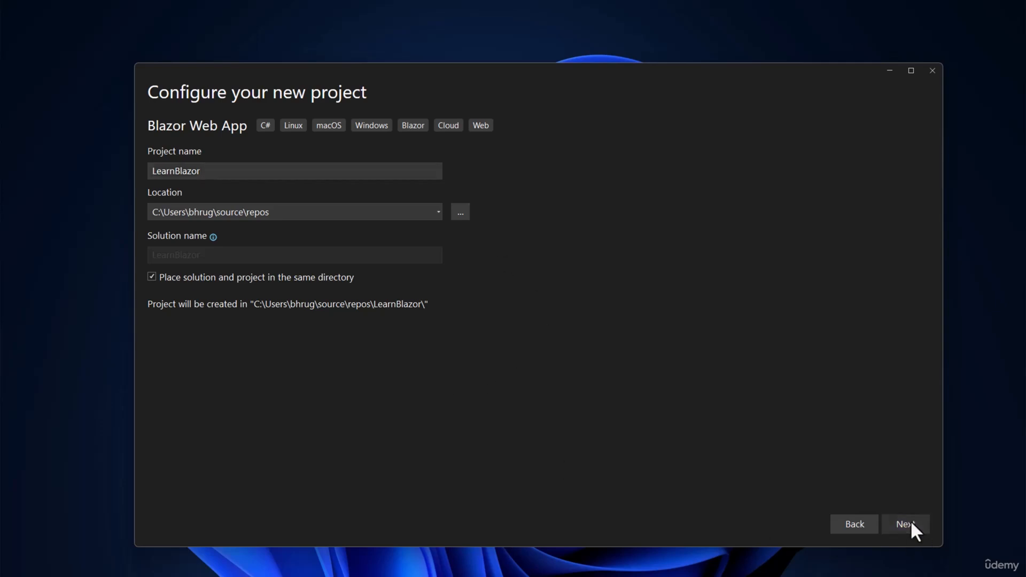
Move on to the Additional information page showing .NET 9.0 Preview and Server render mode
left_click(907, 524)
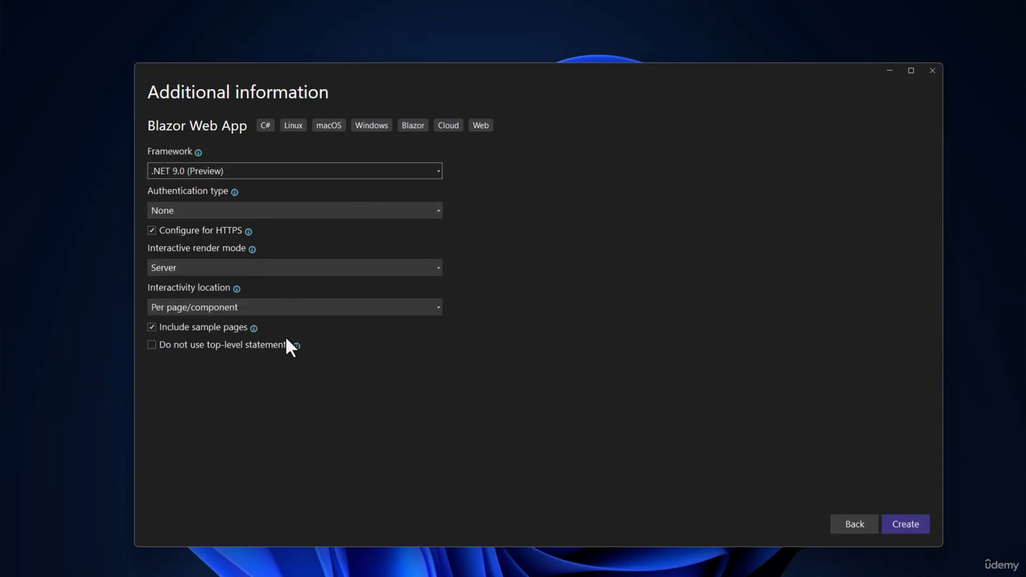
mouse_move(539, 217)
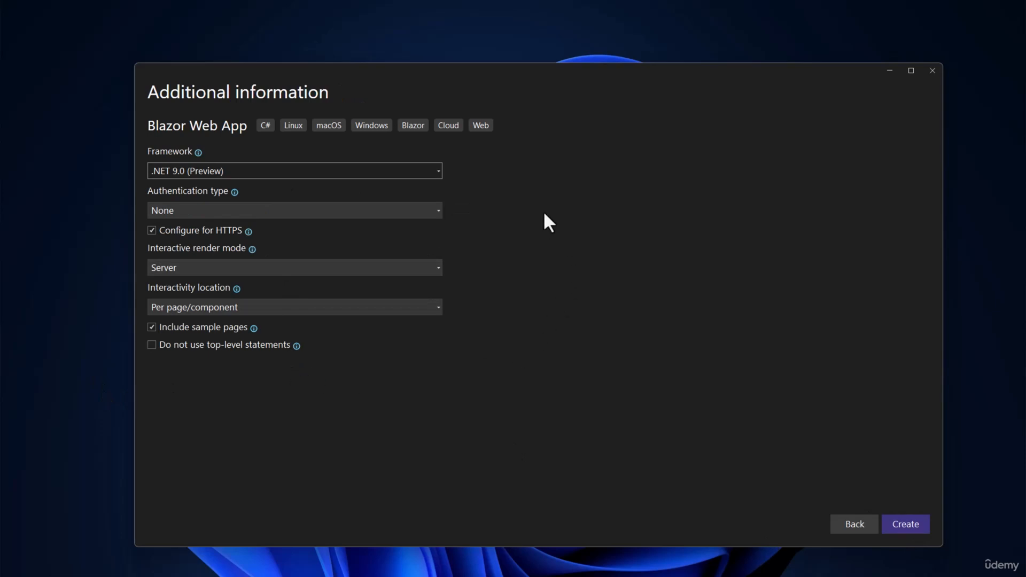
mouse_move(507, 180)
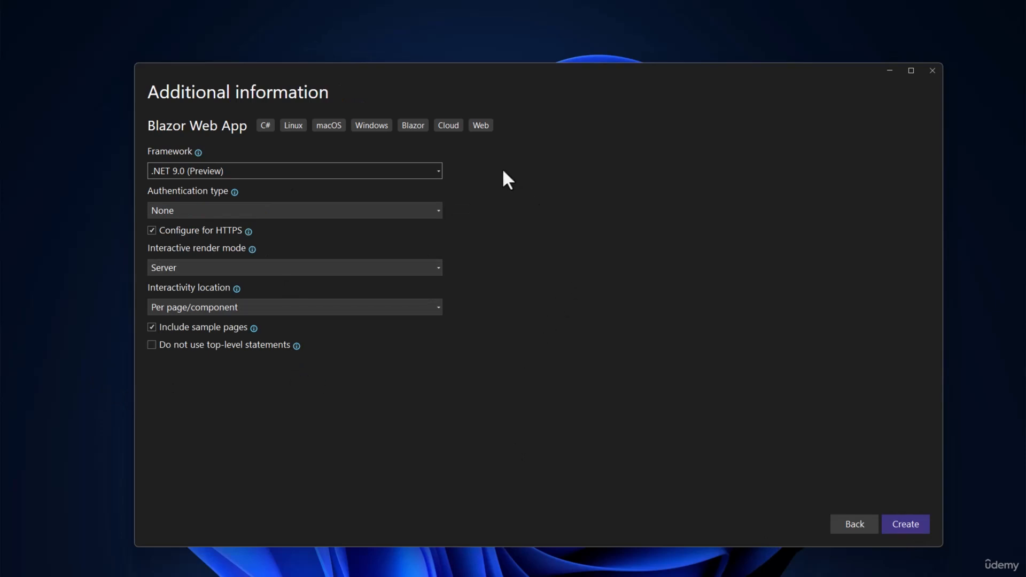
mouse_move(506, 173)
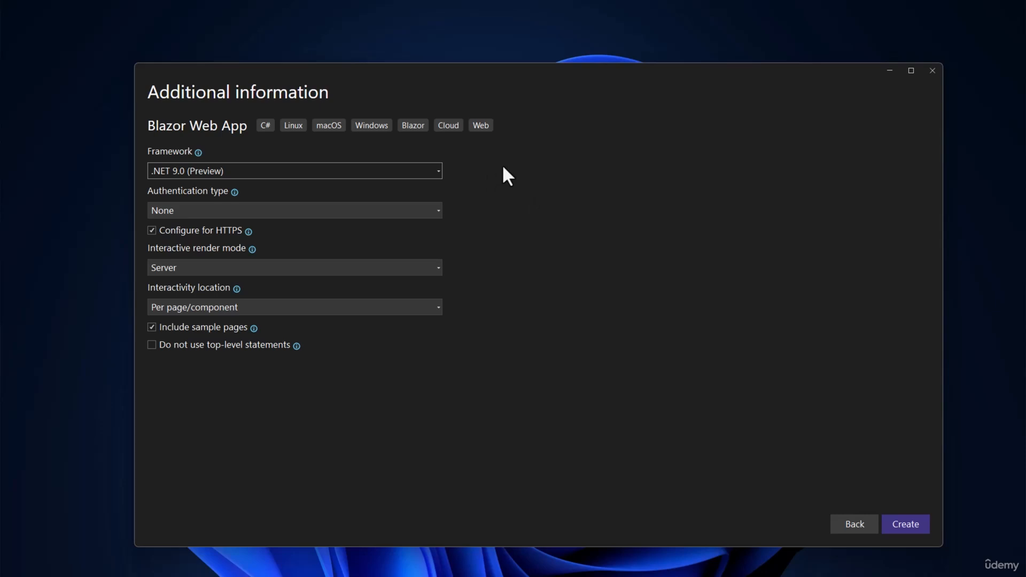
mouse_move(486, 155)
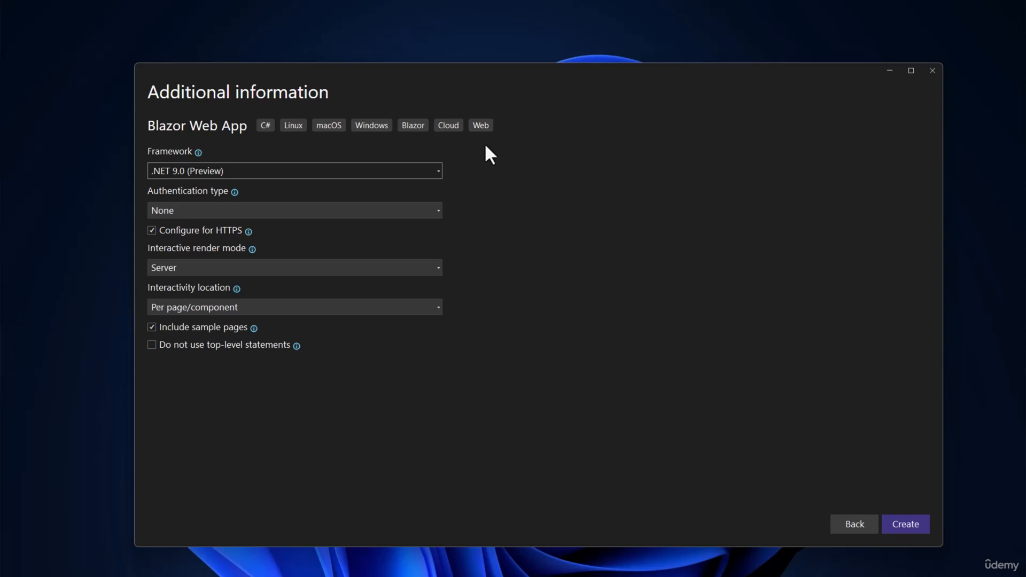
mouse_move(665, 203)
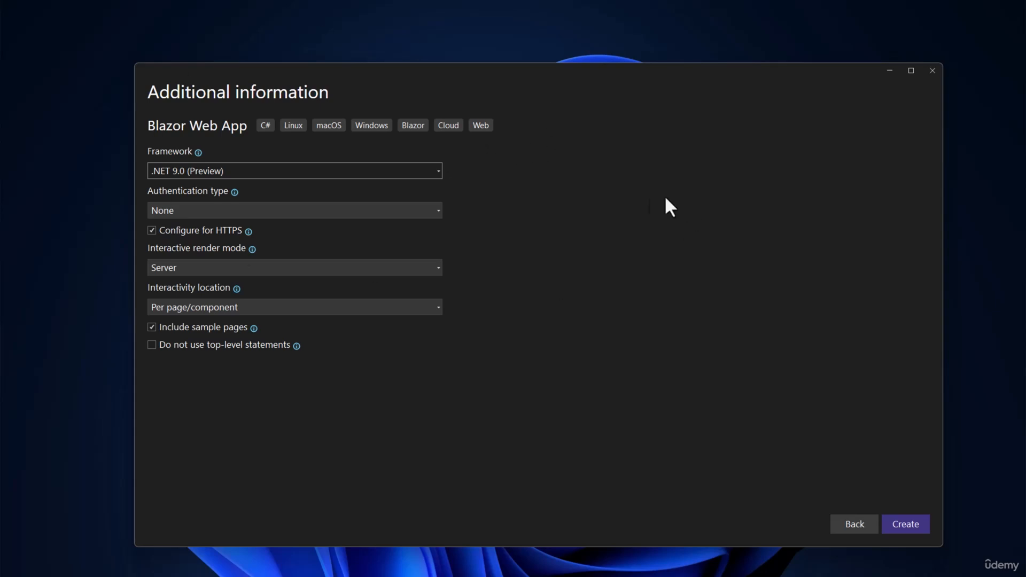
mouse_move(636, 226)
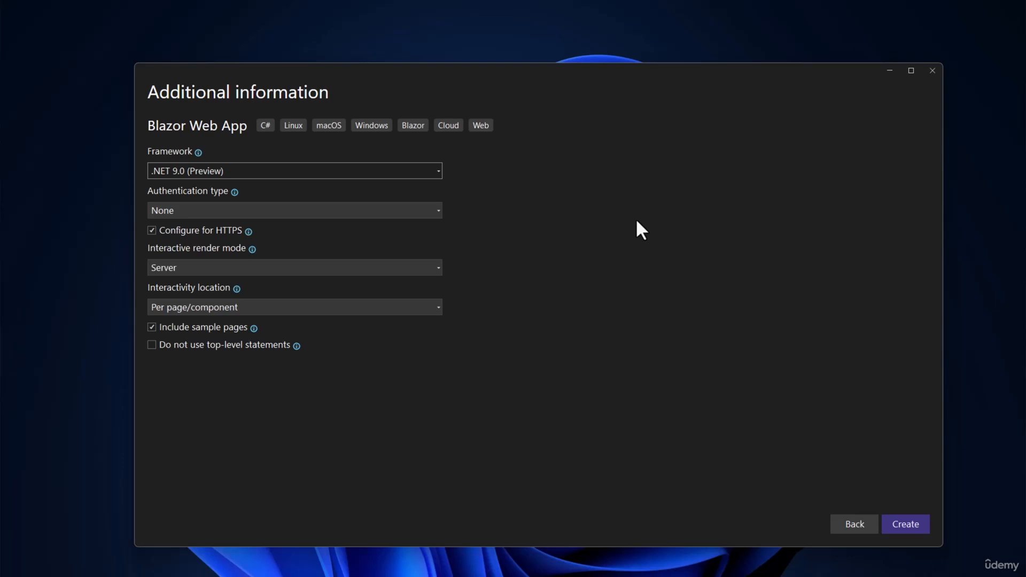
mouse_move(462, 218)
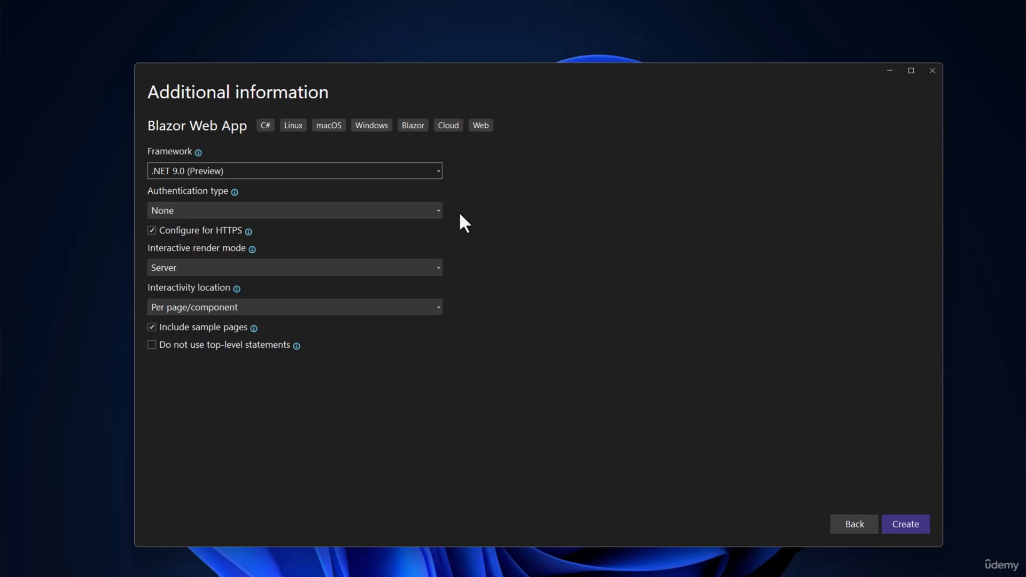
mouse_move(470, 223)
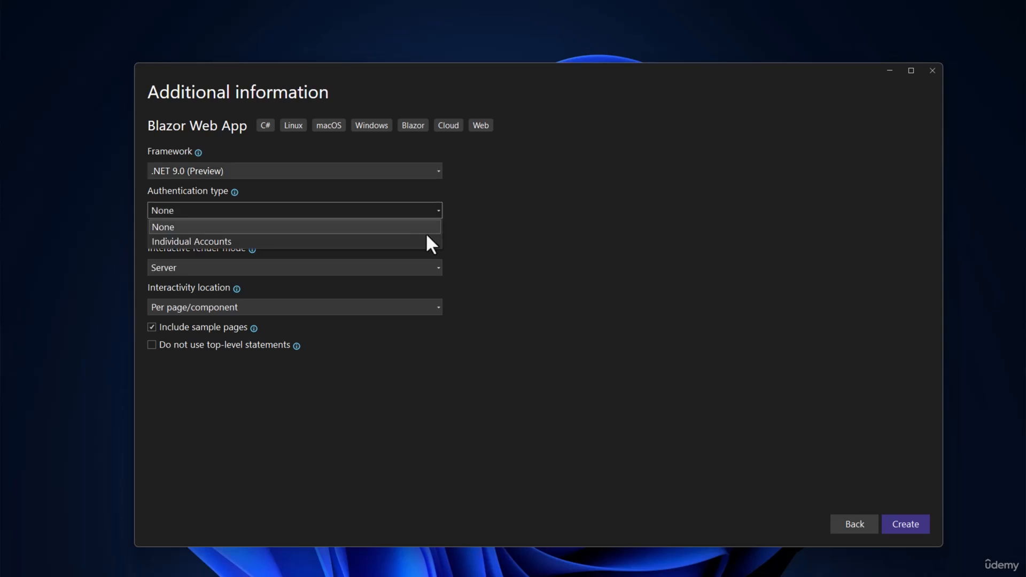
mouse_move(434, 248)
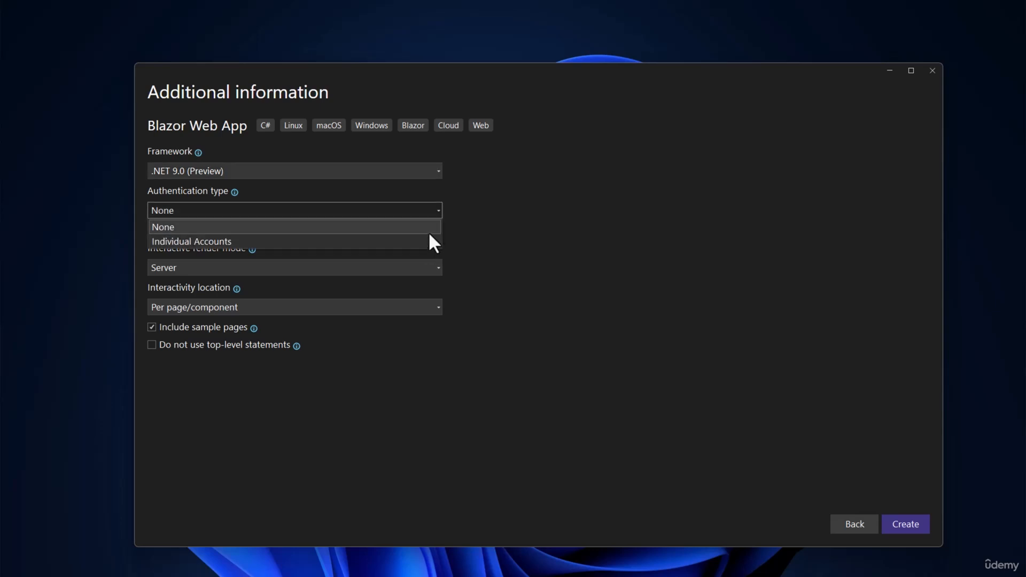
left_click(163, 227)
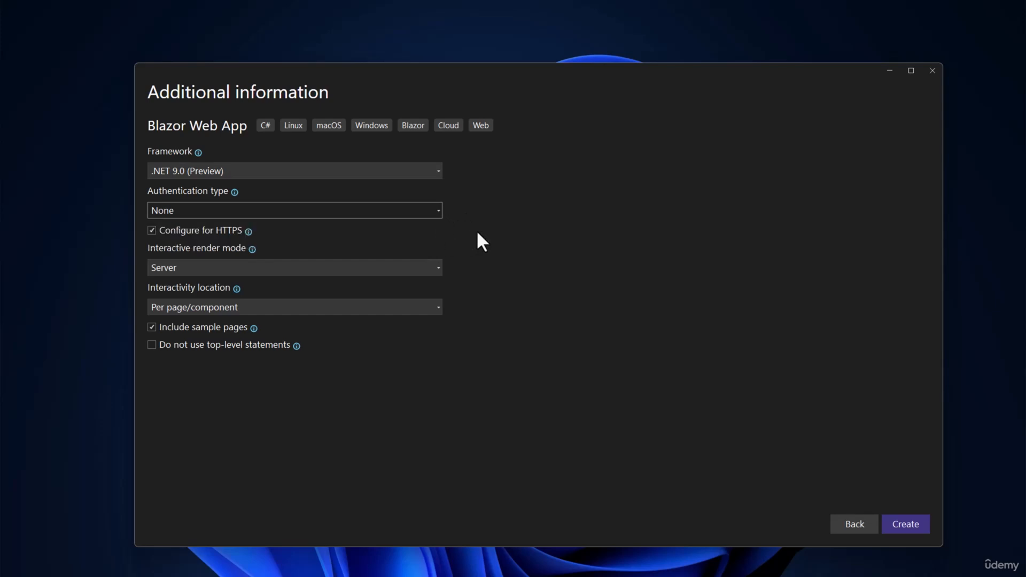
mouse_move(165, 232)
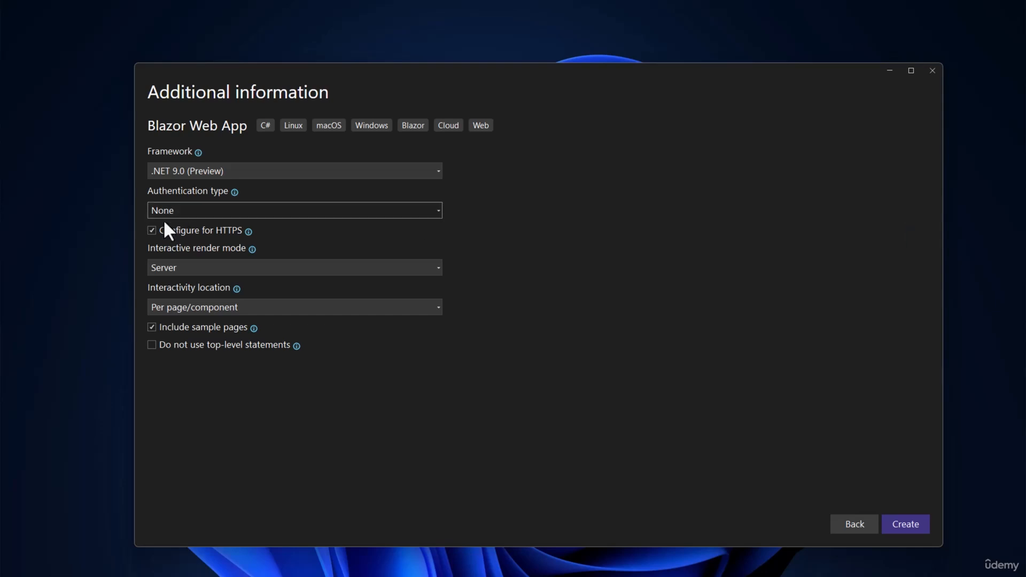
mouse_move(193, 256)
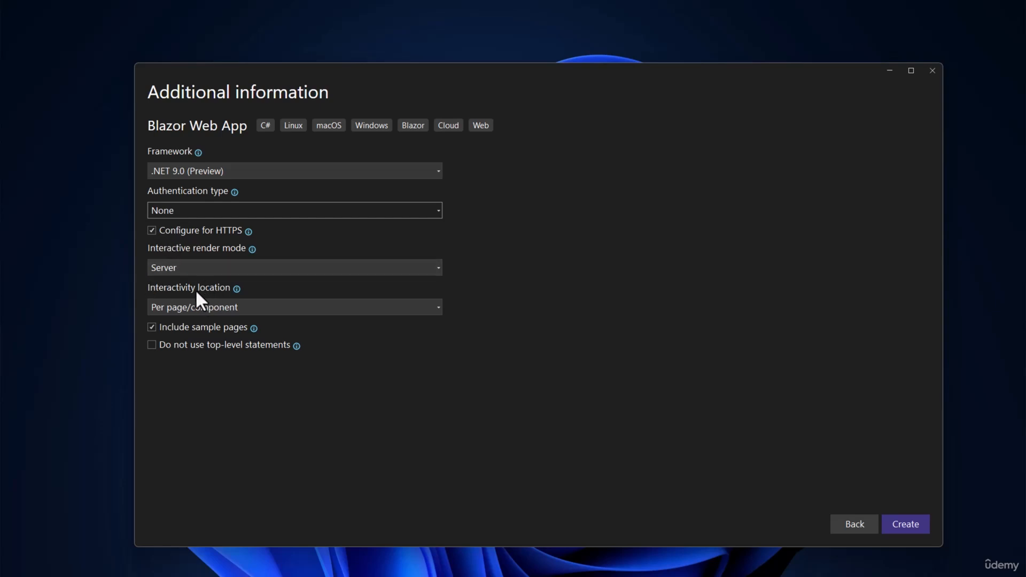
mouse_move(208, 263)
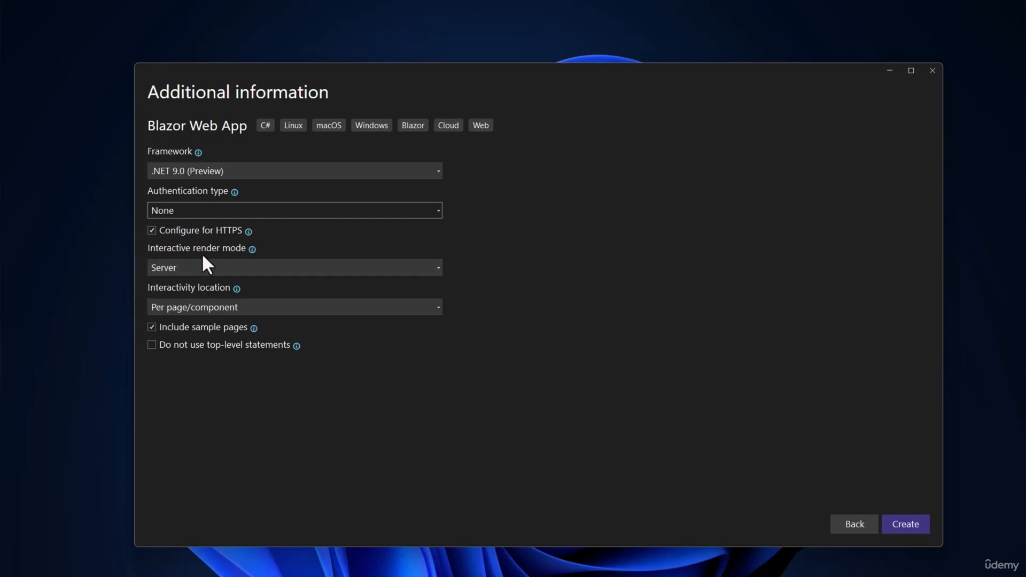
mouse_move(170, 309)
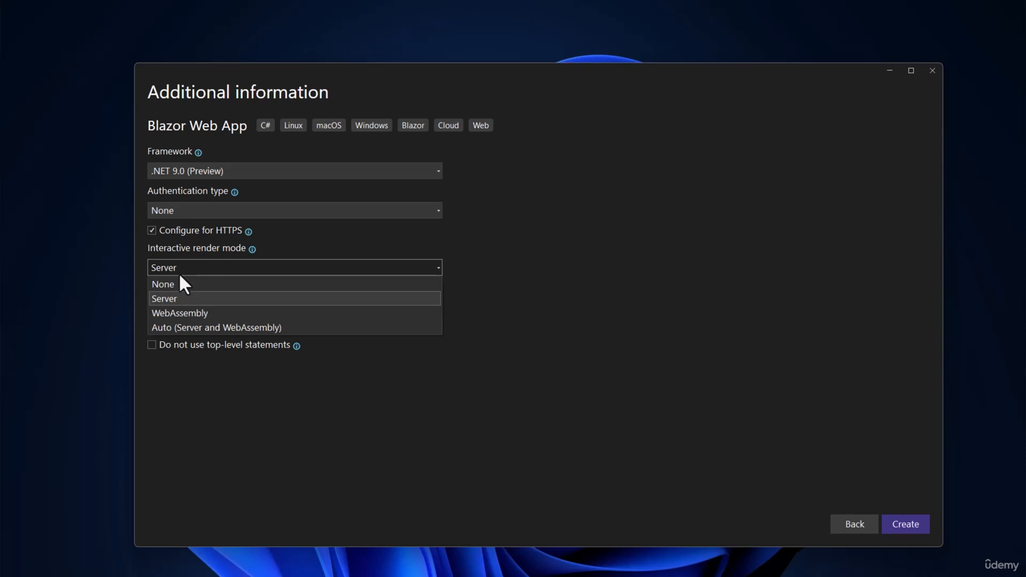
left_click(165, 299)
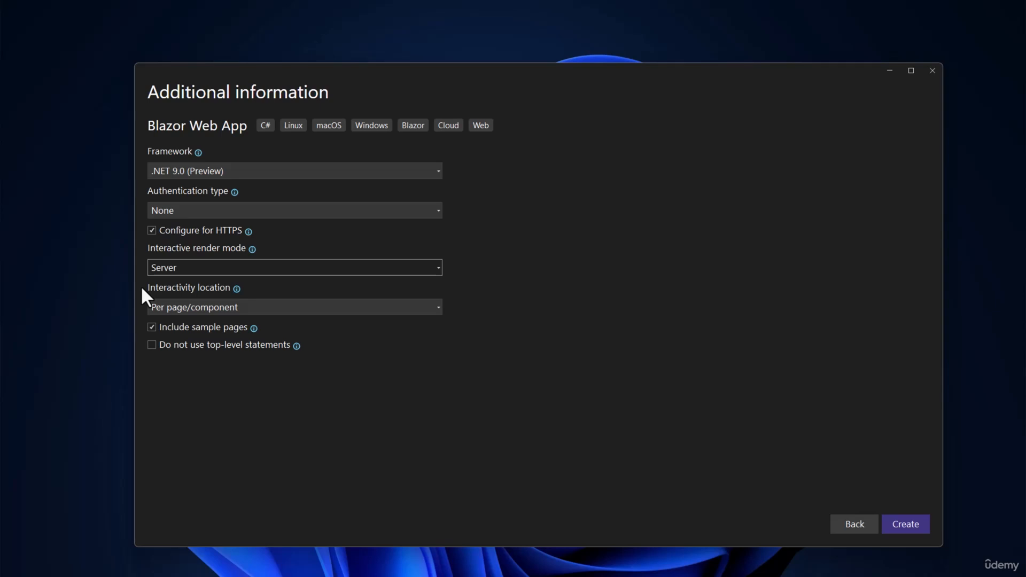
mouse_move(231, 306)
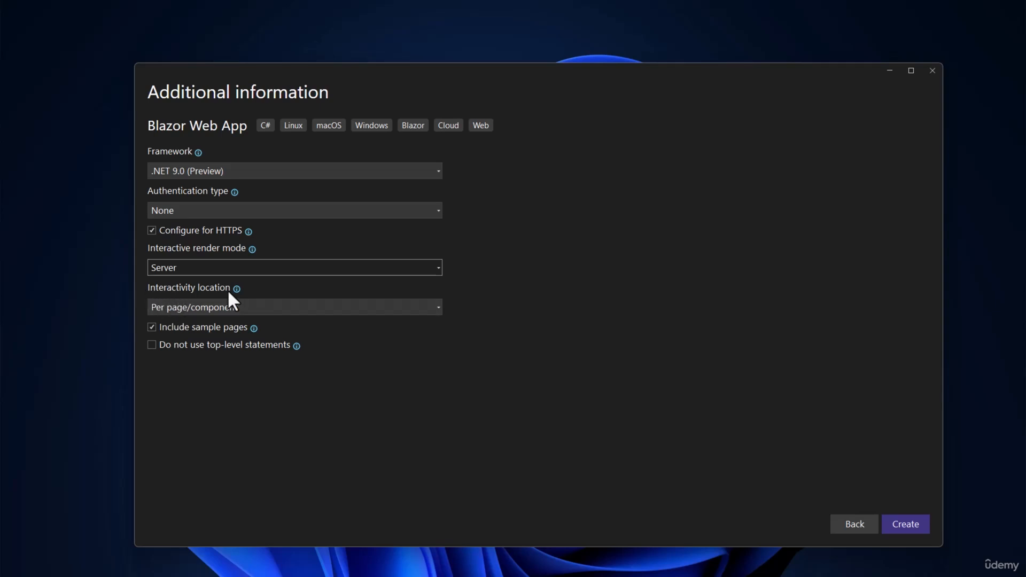
Set interactivity location to Global and keep sample pages included after toggling them off and on
left_click(295, 307)
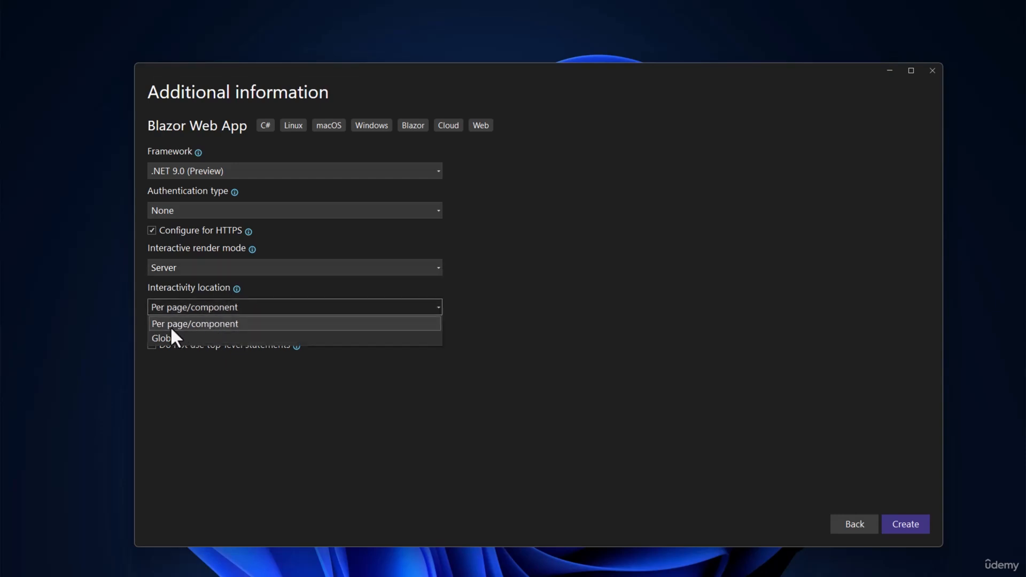
mouse_move(211, 332)
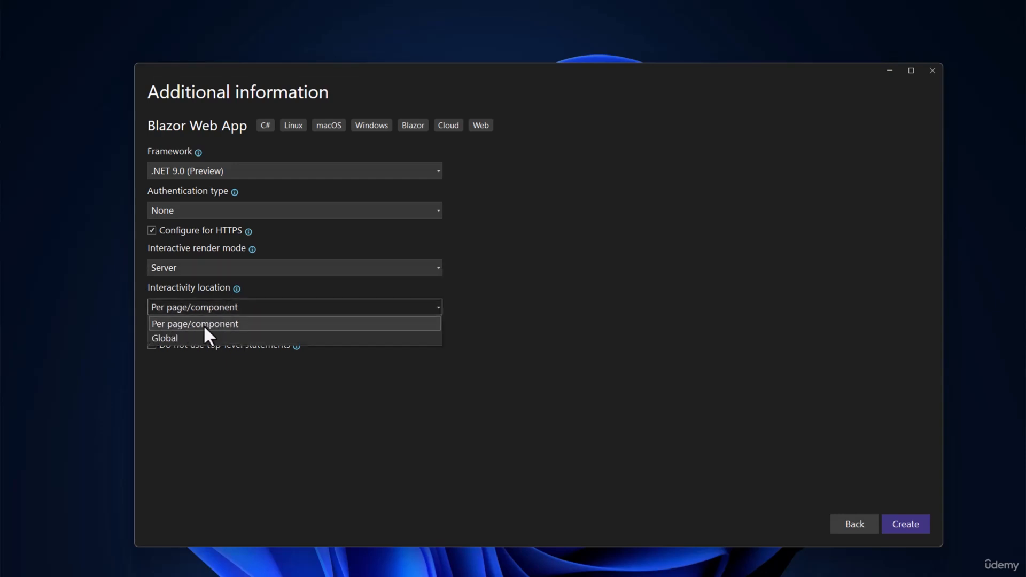
mouse_move(197, 345)
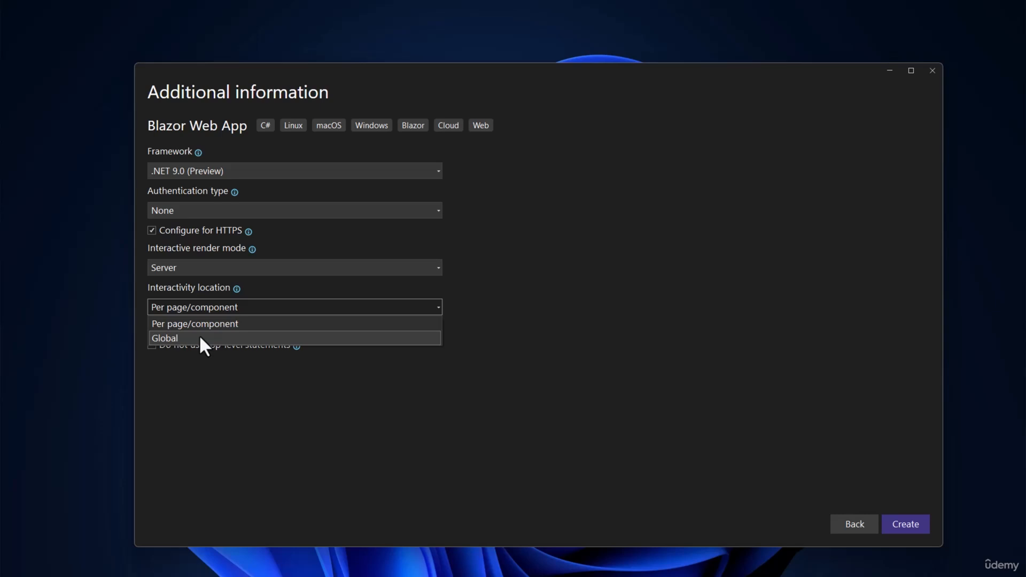
left_click(164, 338)
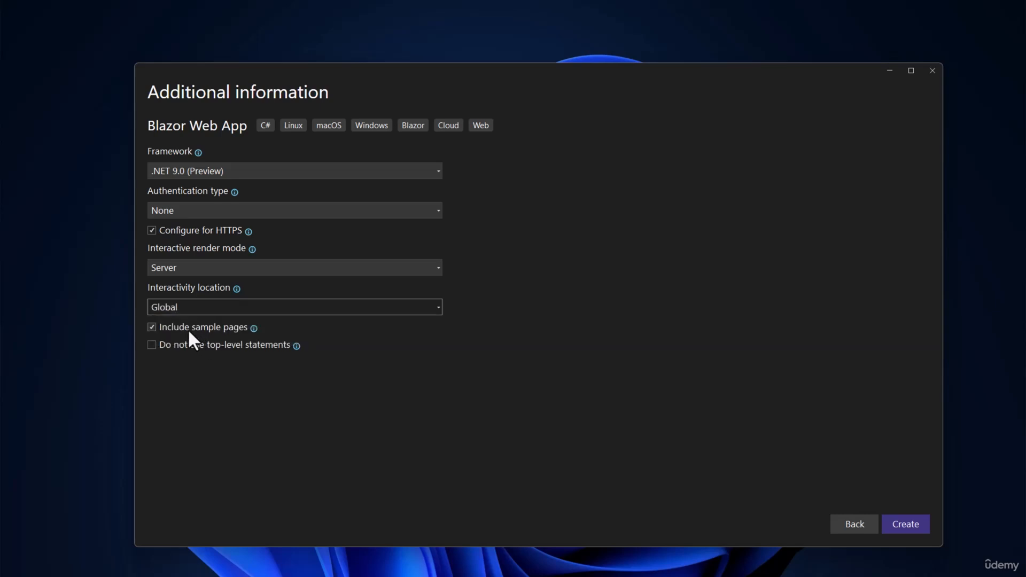
mouse_move(161, 329)
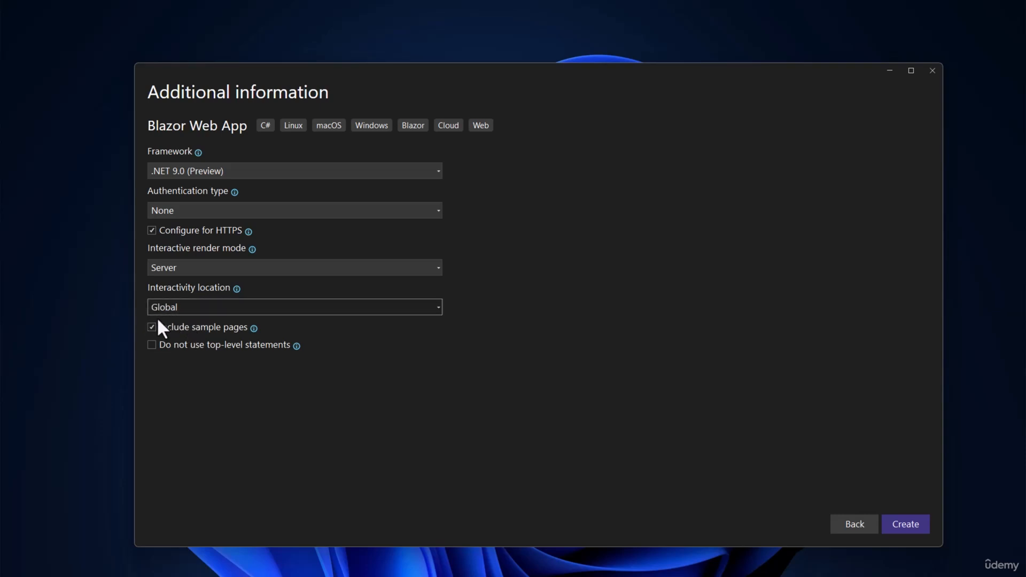
left_click(152, 327)
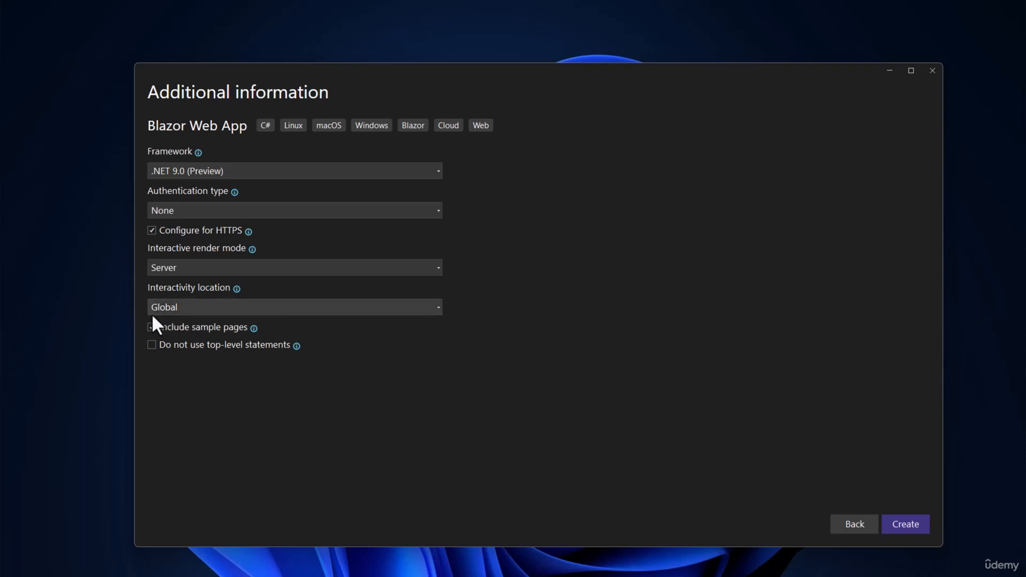
left_click(152, 327)
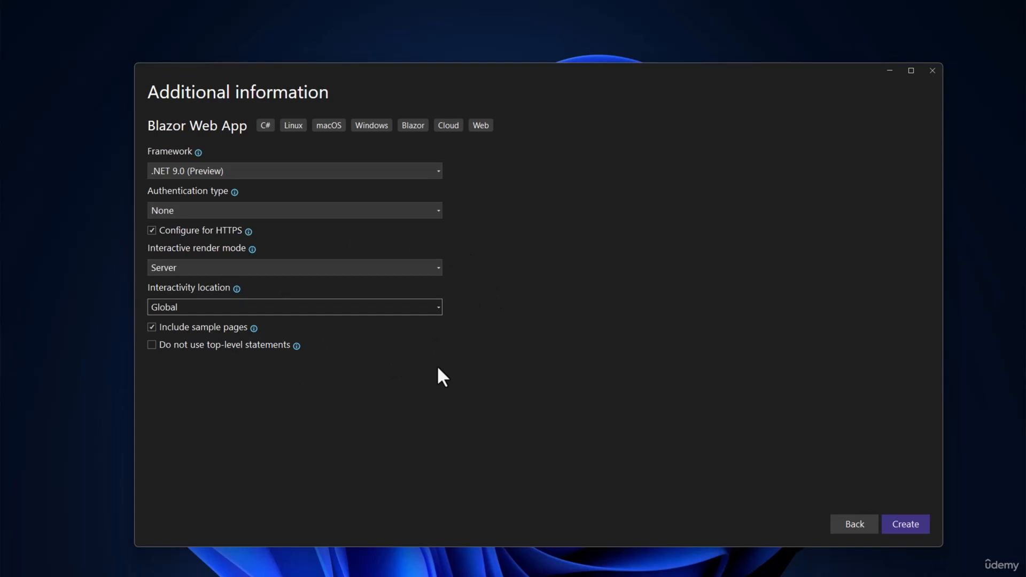
mouse_move(282, 295)
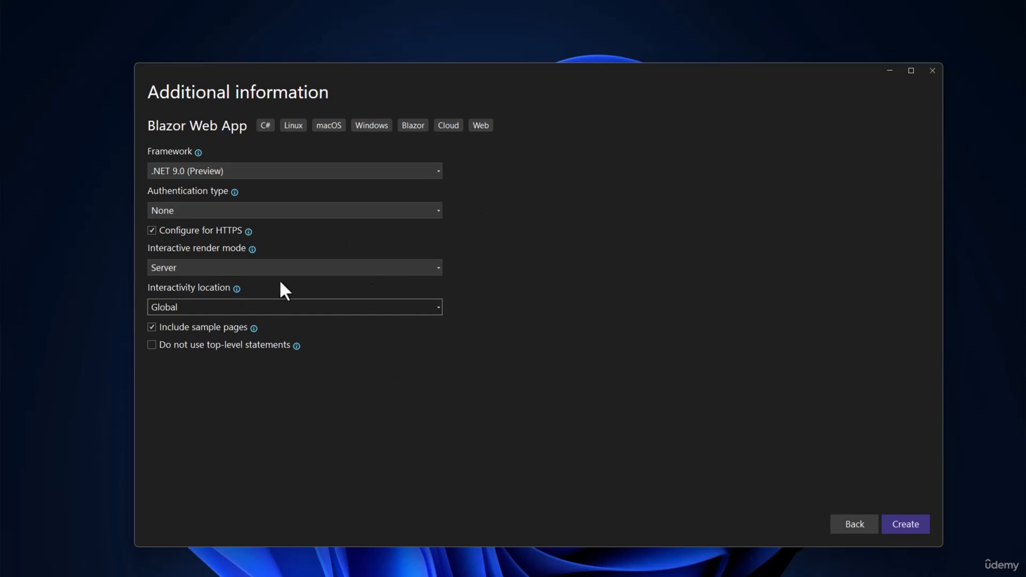
mouse_move(126, 361)
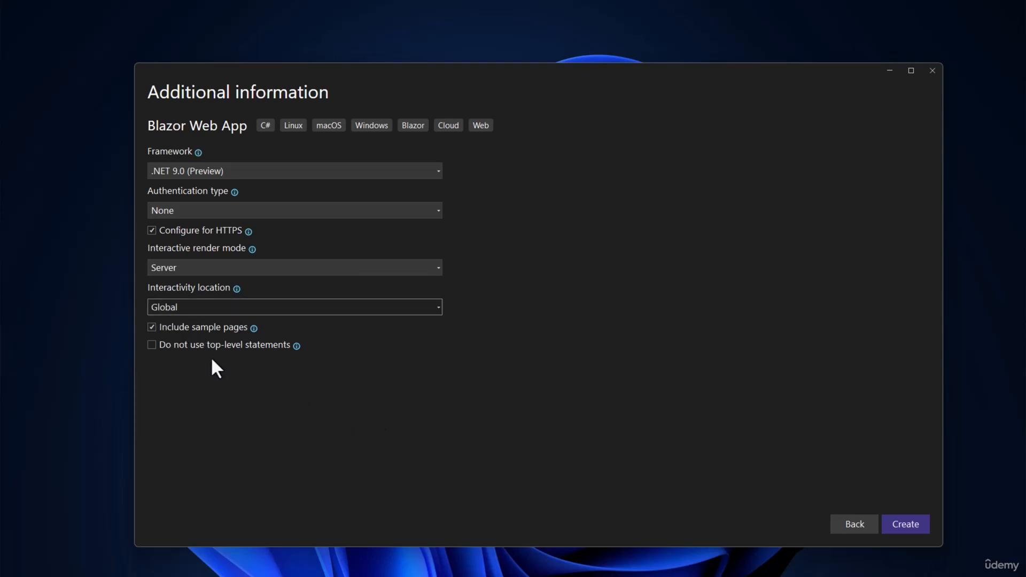
mouse_move(247, 410)
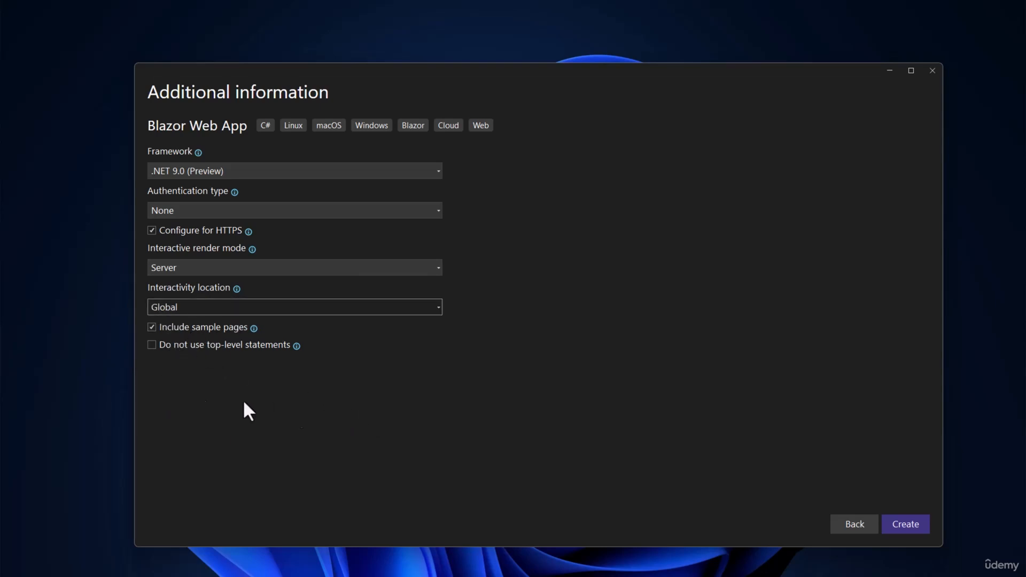
mouse_move(264, 422)
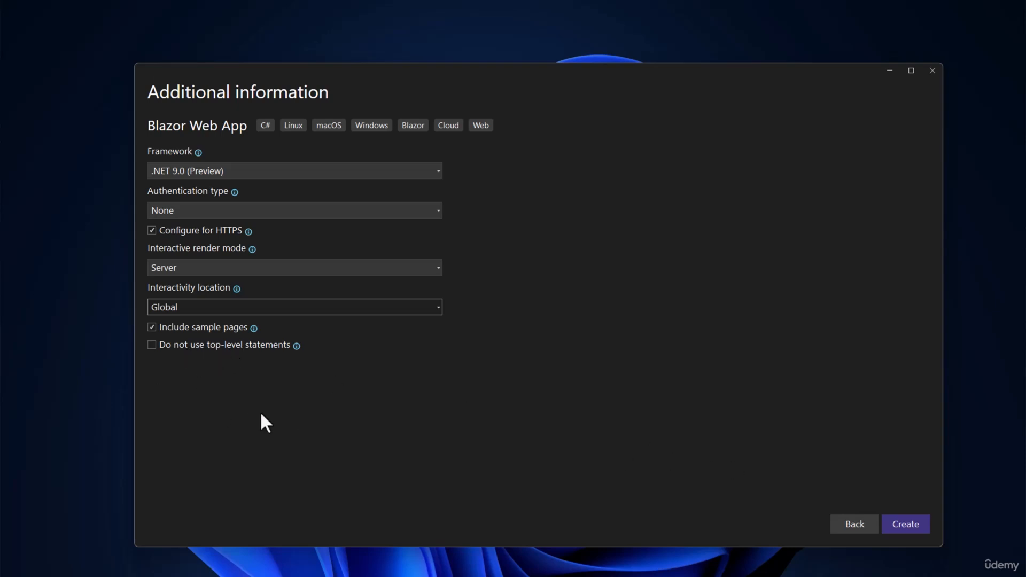
mouse_move(682, 511)
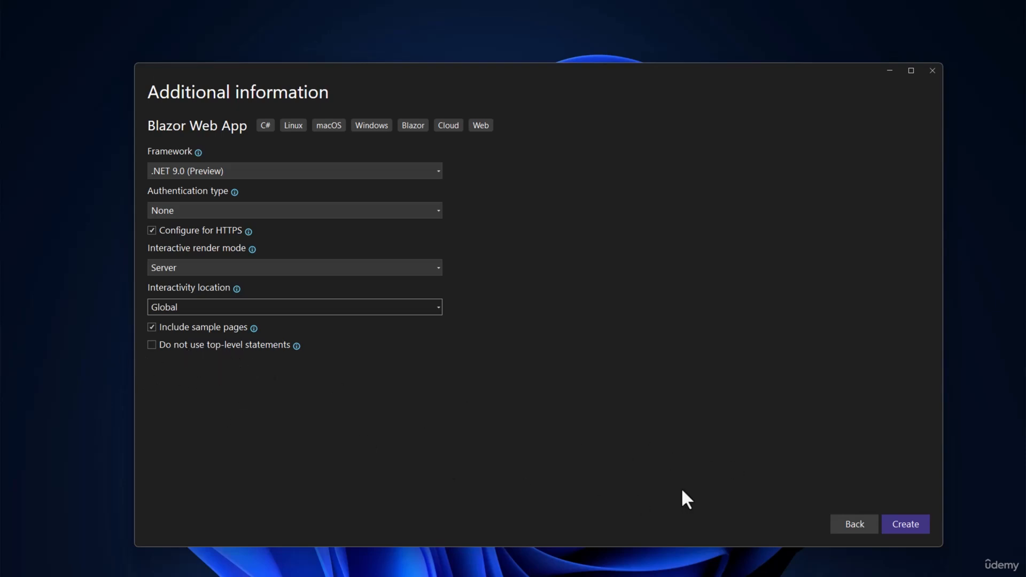
mouse_move(905, 524)
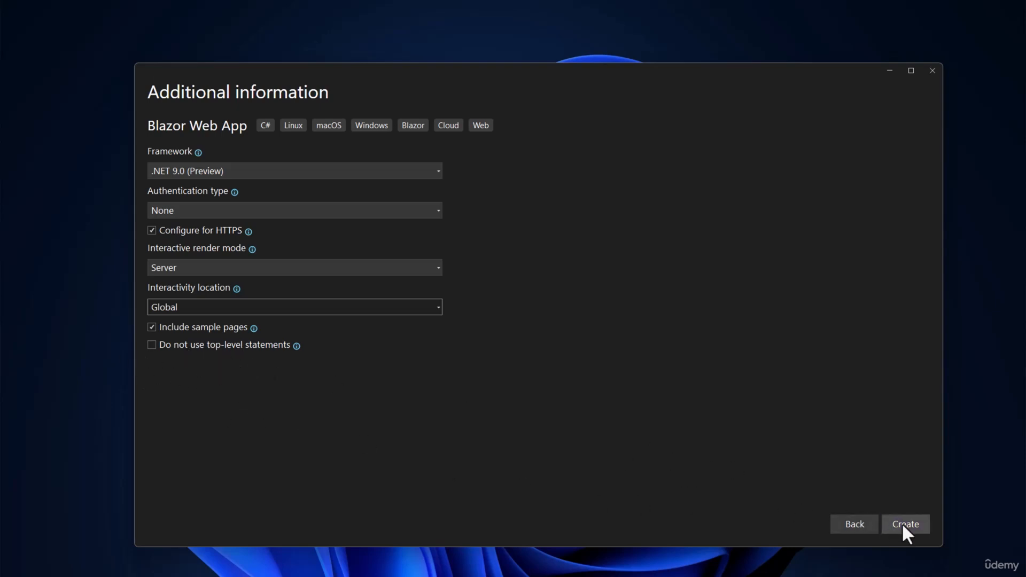
Create the LearnBlazor project and close its Overview page once the solution loads
left_click(907, 523)
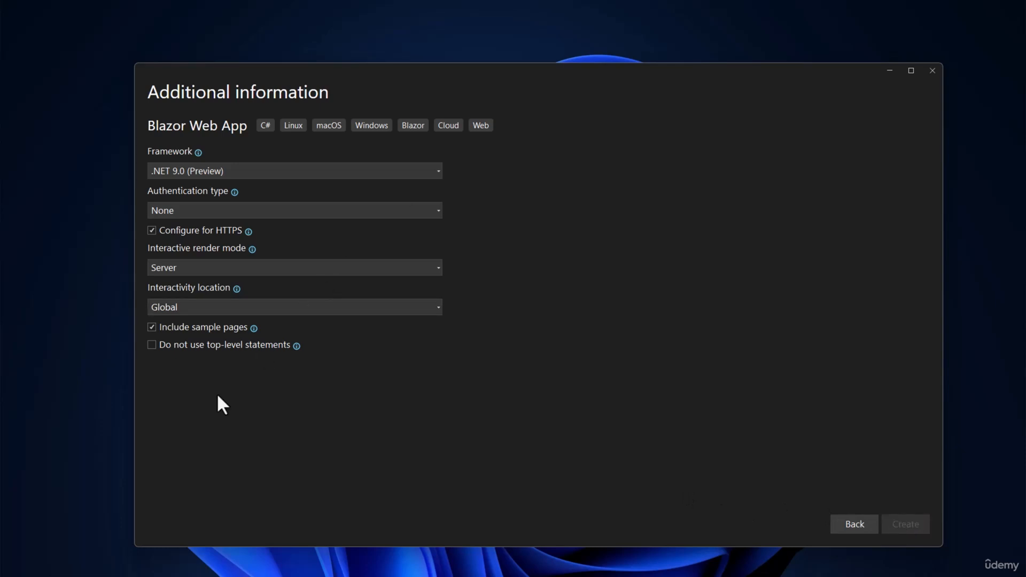
left_click(905, 524)
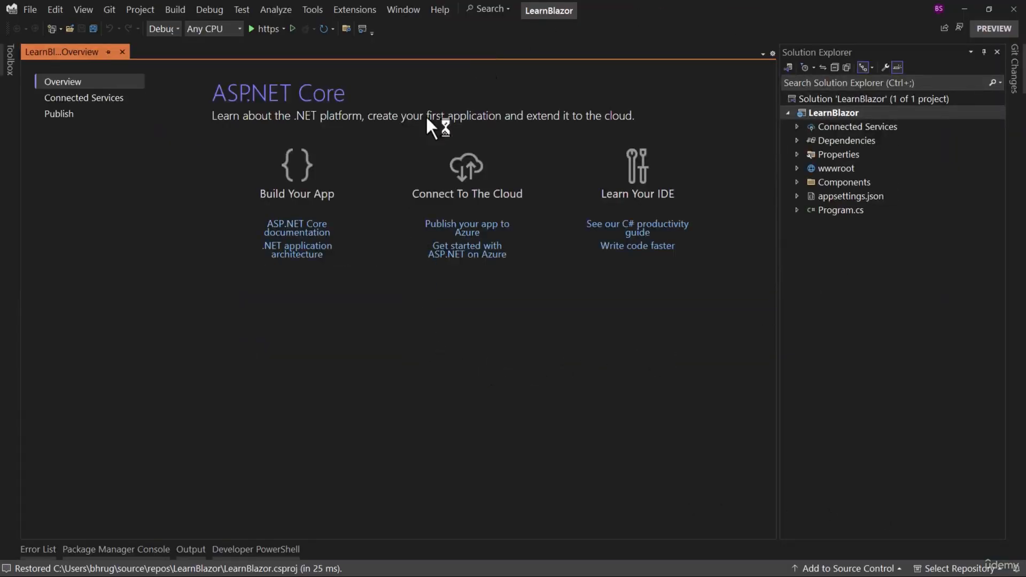
left_click(122, 52)
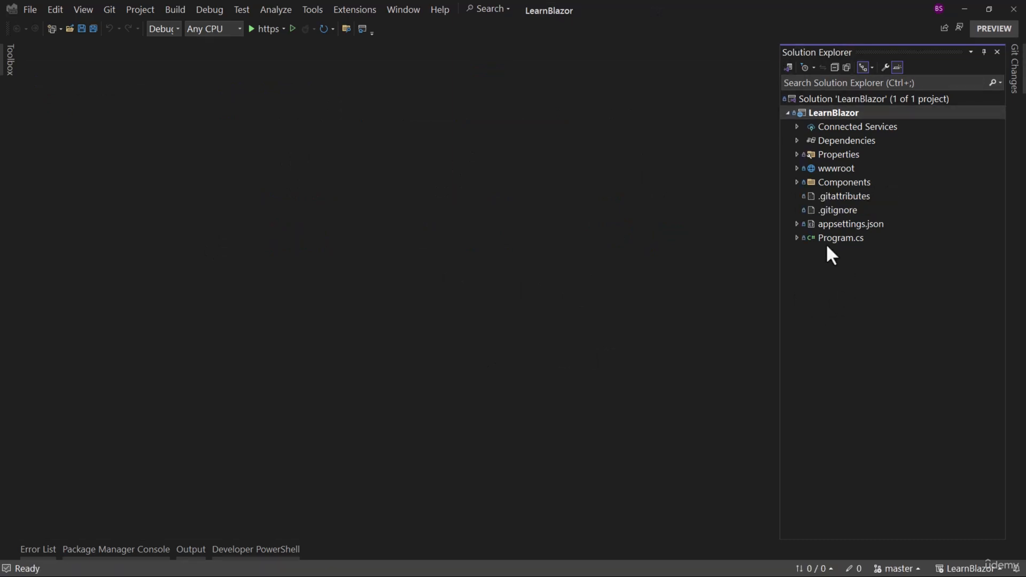
mouse_move(890, 232)
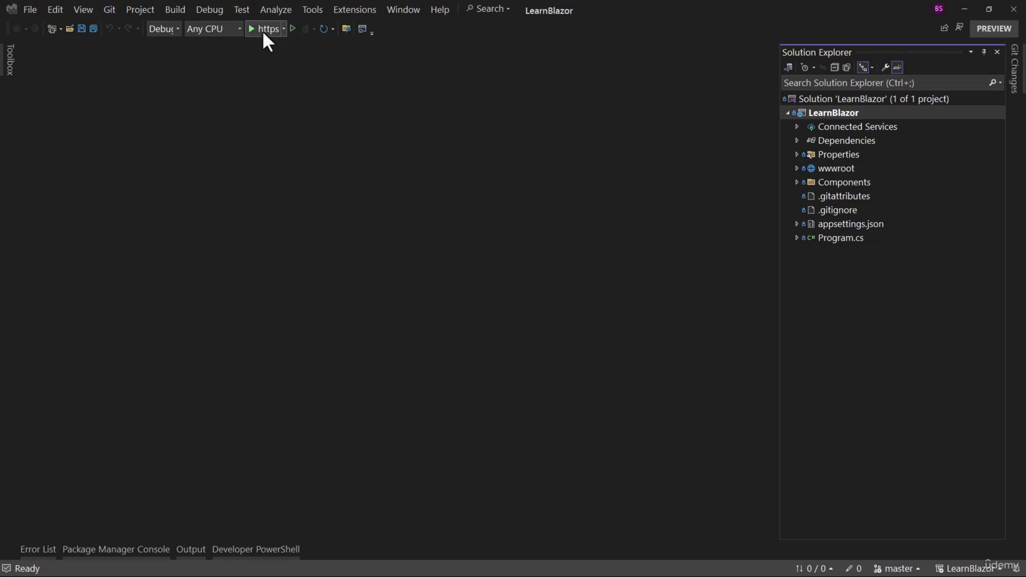
Build and launch LearnBlazor with the https run profile
left_click(250, 29)
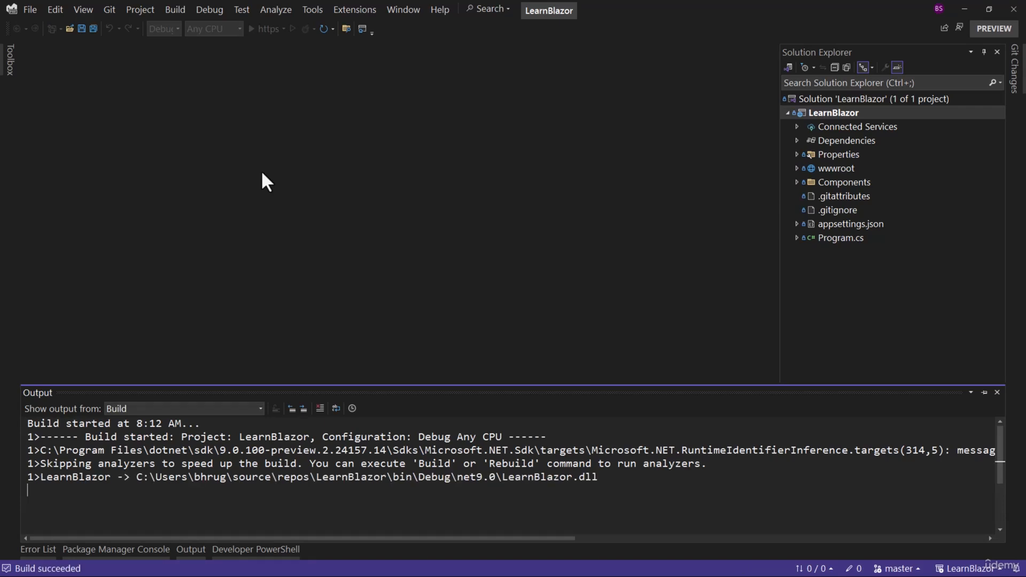
left_click(257, 29)
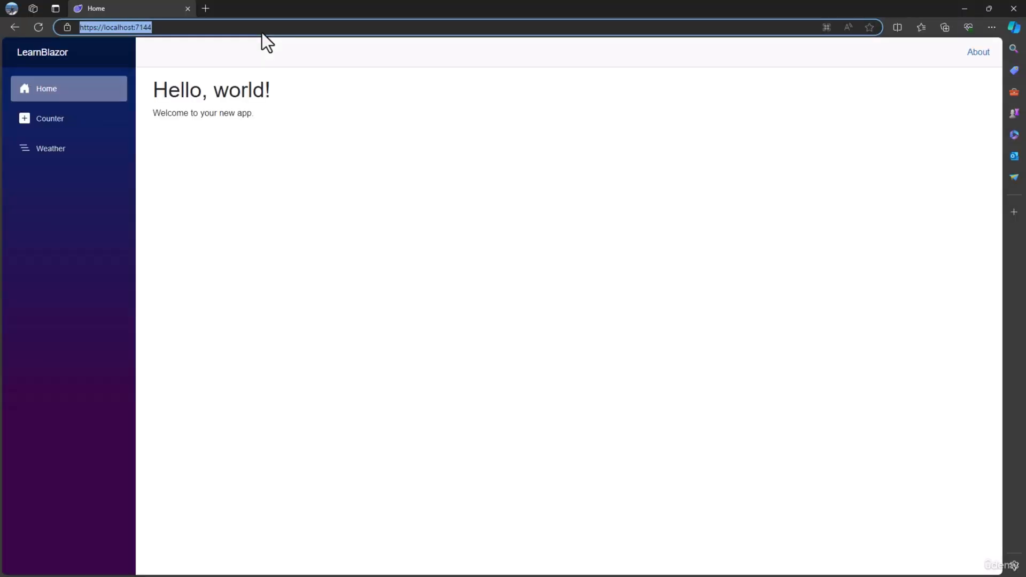
mouse_move(654, 138)
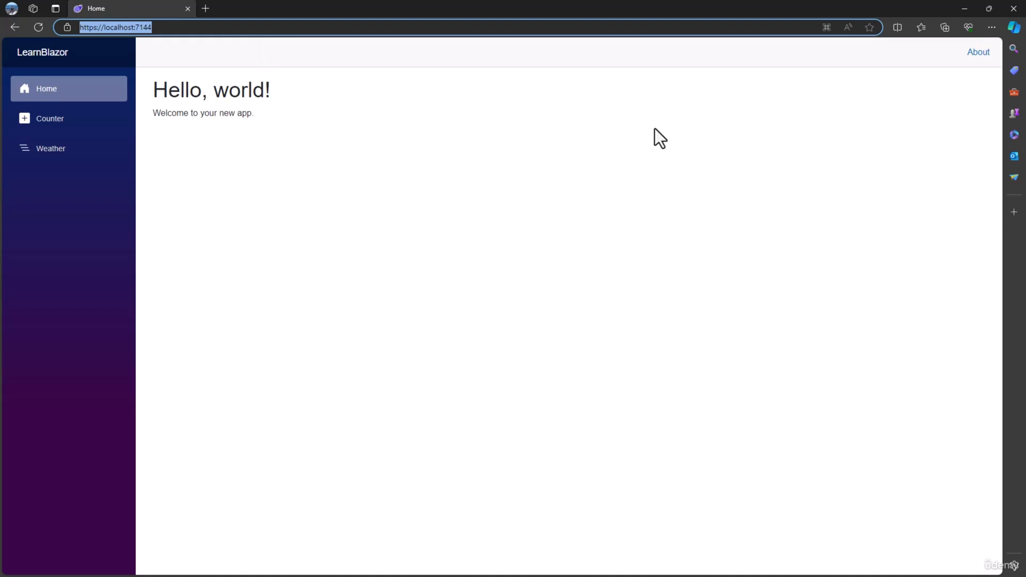
mouse_move(53, 120)
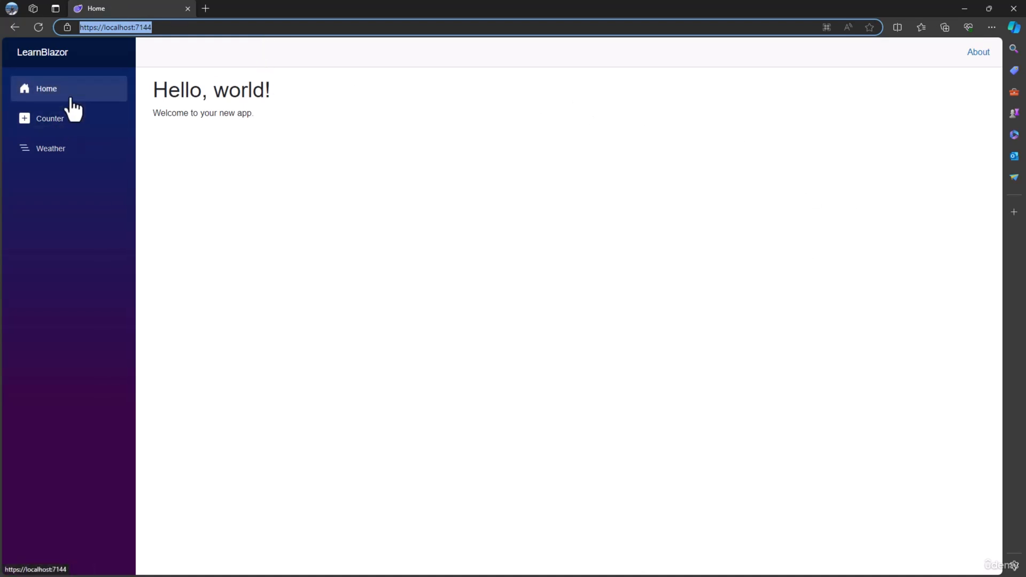
Show the Weather page with its five-day table of temperatures and summaries
left_click(50, 147)
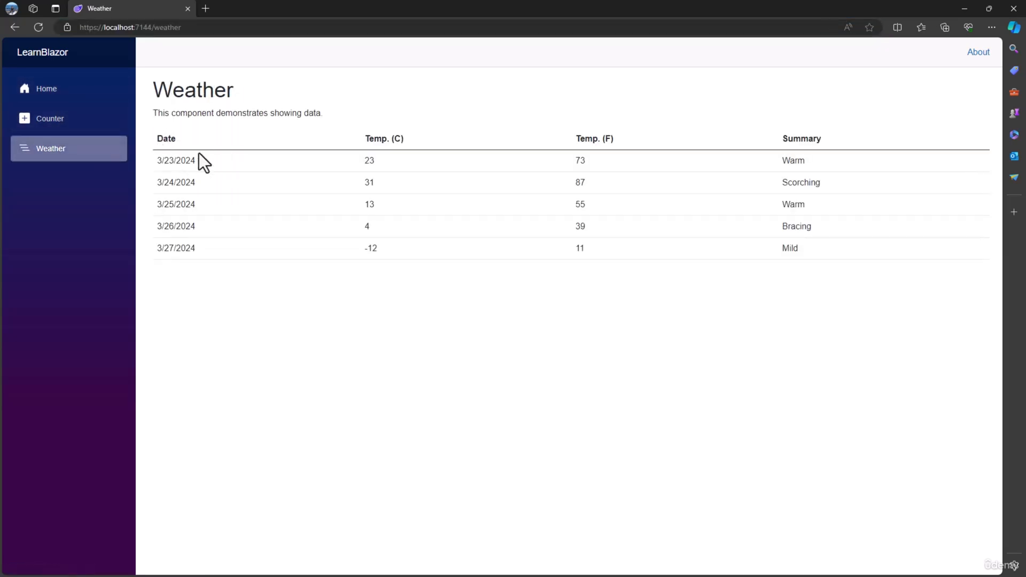
mouse_move(114, 131)
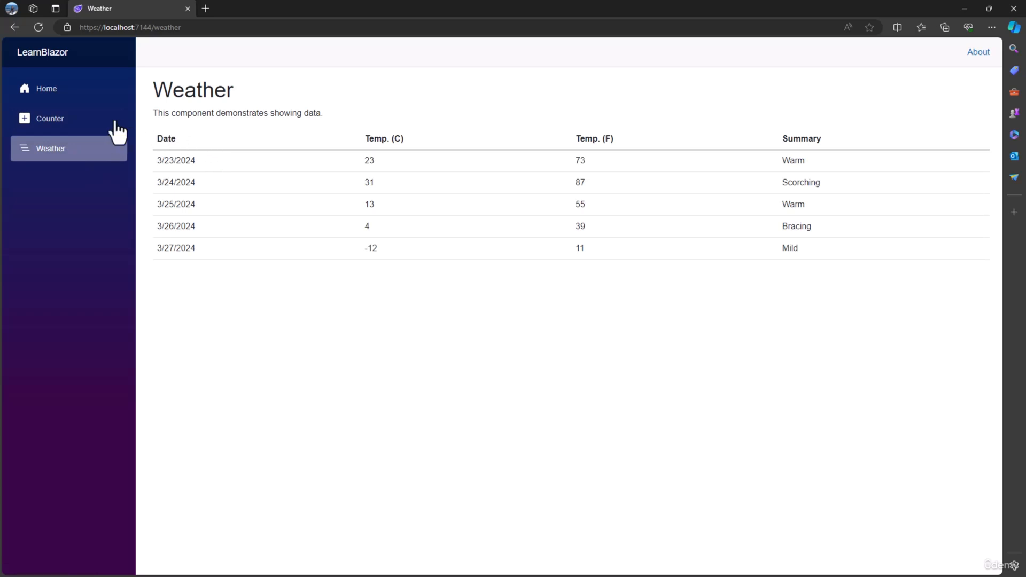
Raise the Counter page's count with Click me, then move between Home and Counter
left_click(49, 119)
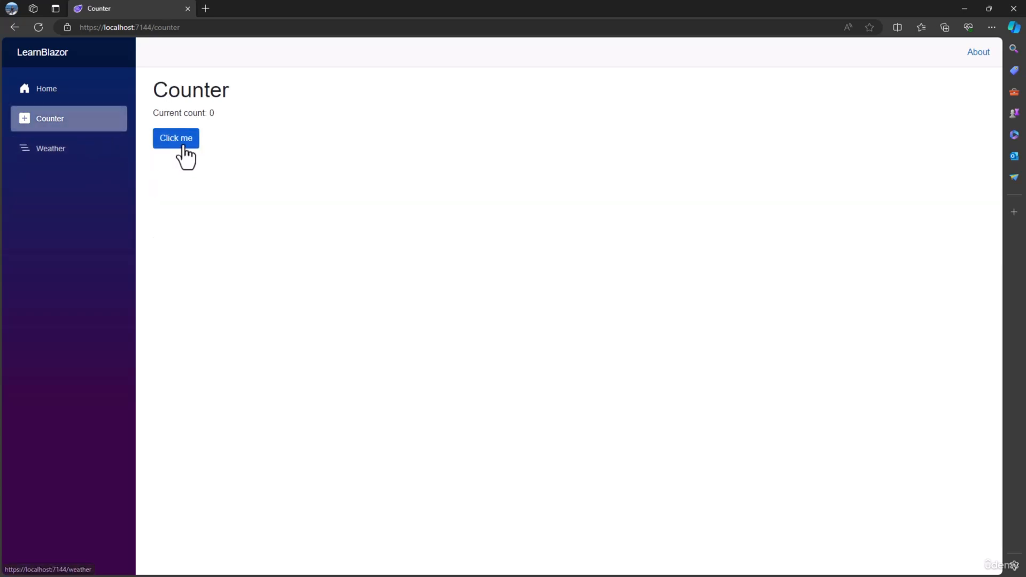
left_click(175, 137)
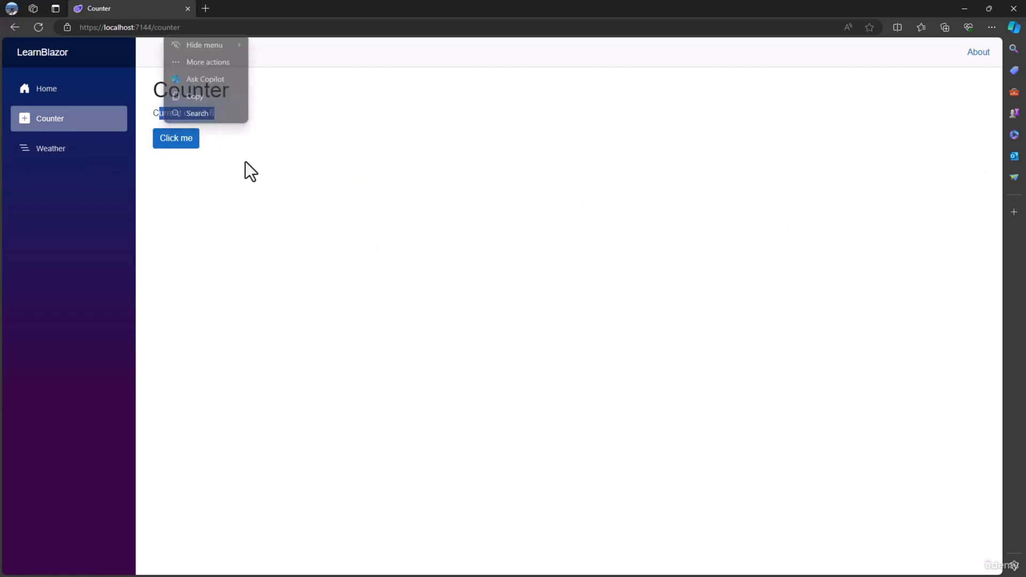
mouse_move(294, 174)
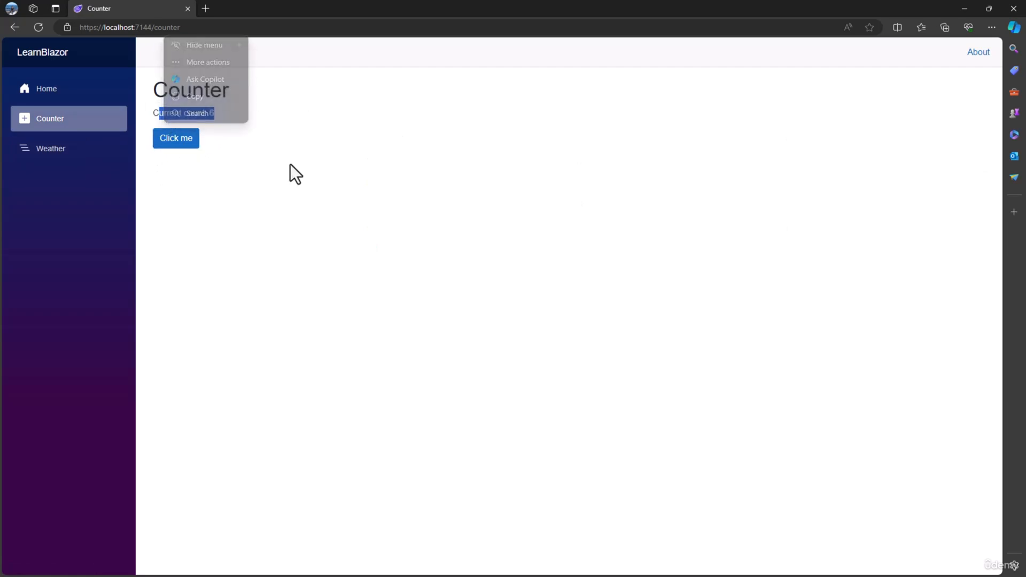
mouse_move(286, 169)
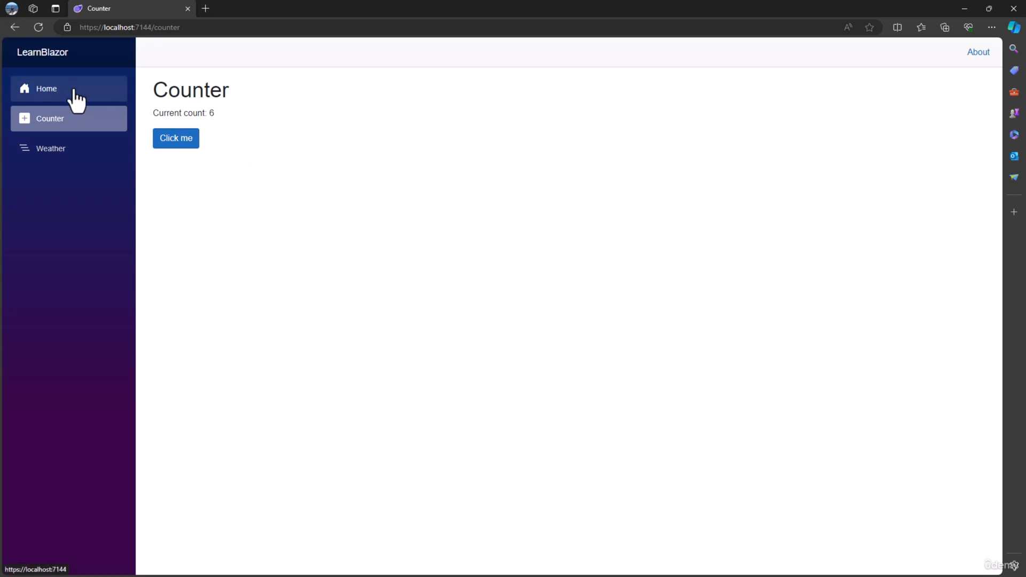
left_click(46, 89)
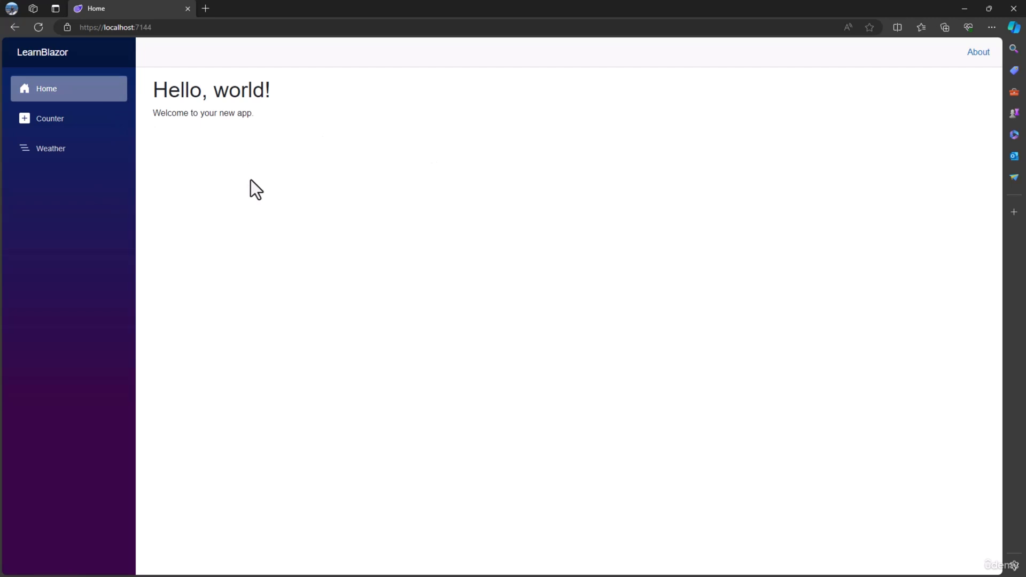
mouse_move(76, 144)
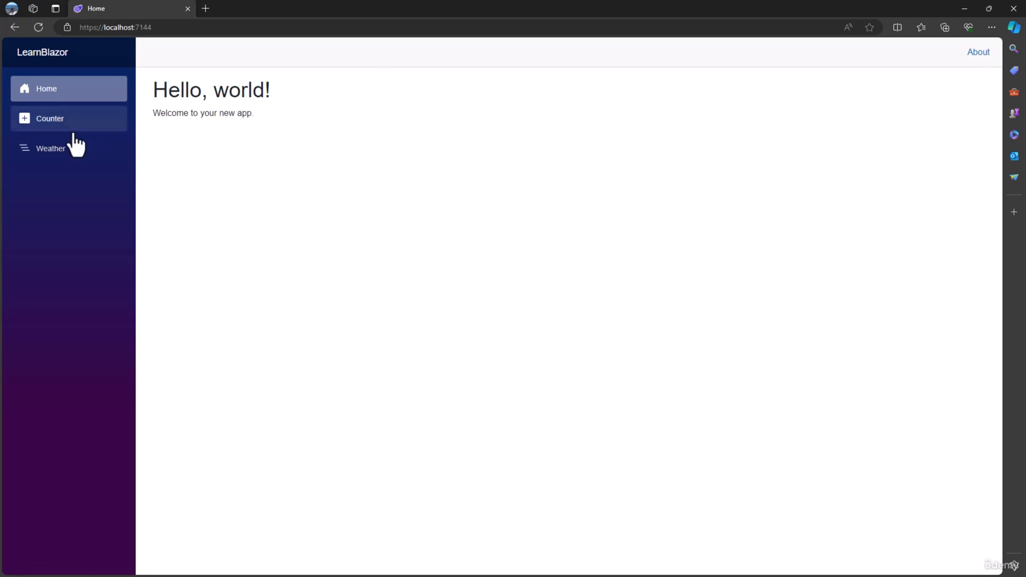
left_click(49, 117)
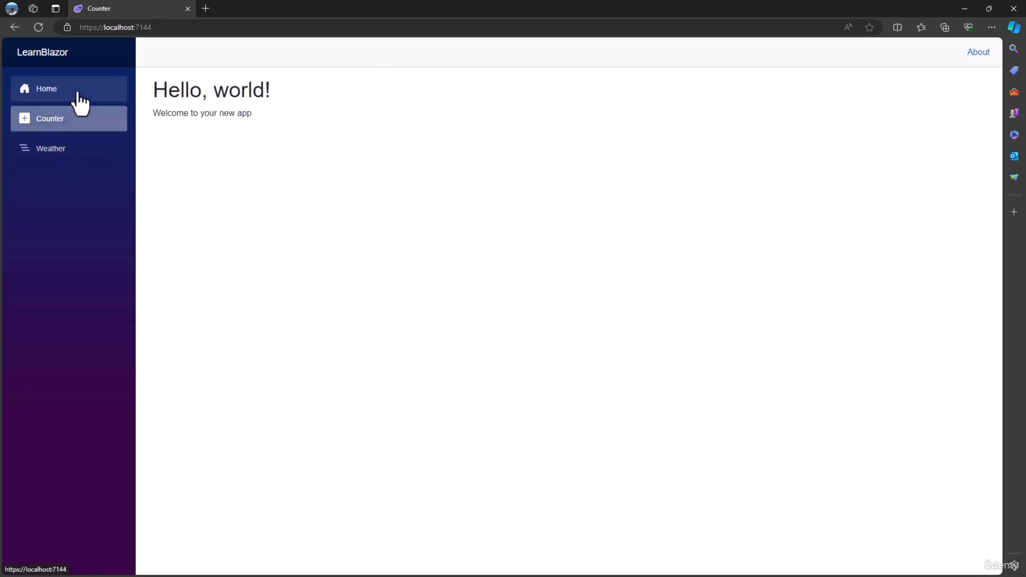
left_click(46, 89)
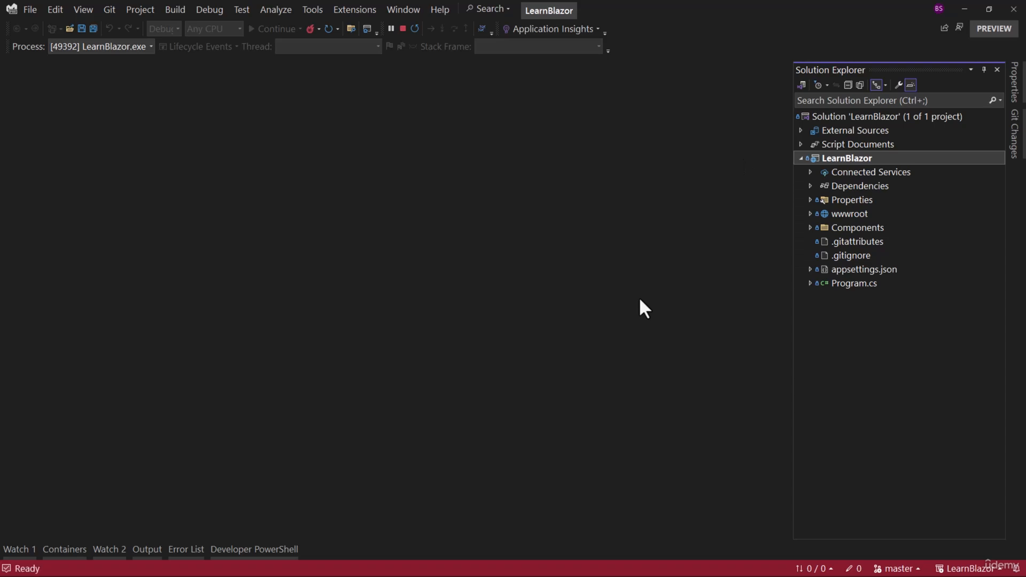
mouse_move(647, 306)
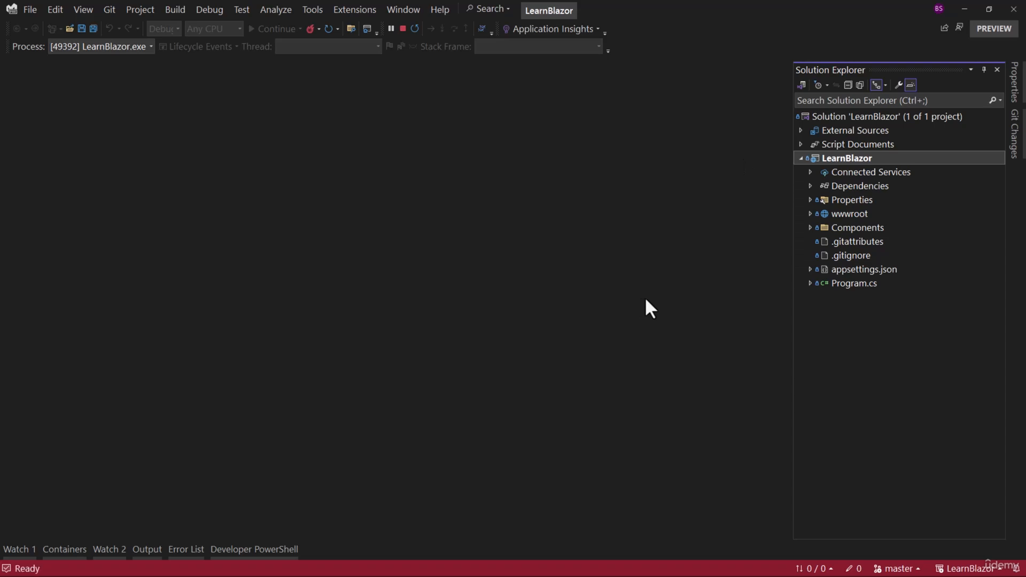
mouse_move(650, 310)
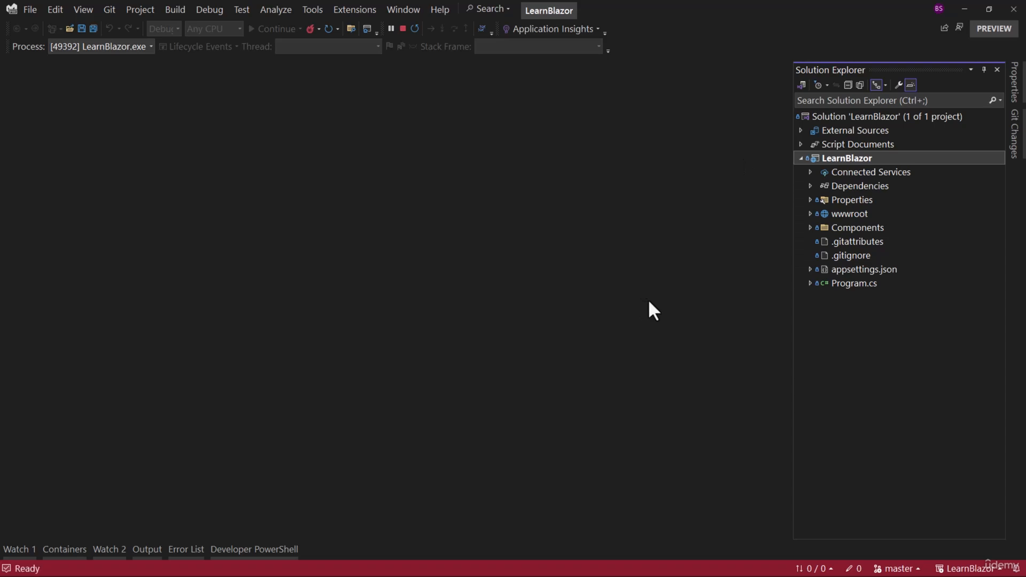